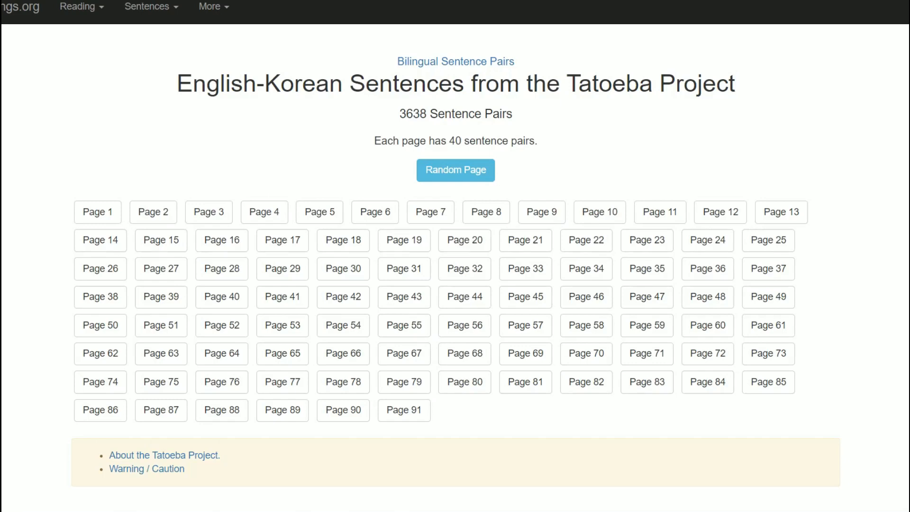
pyautogui.moveTo(47, 60)
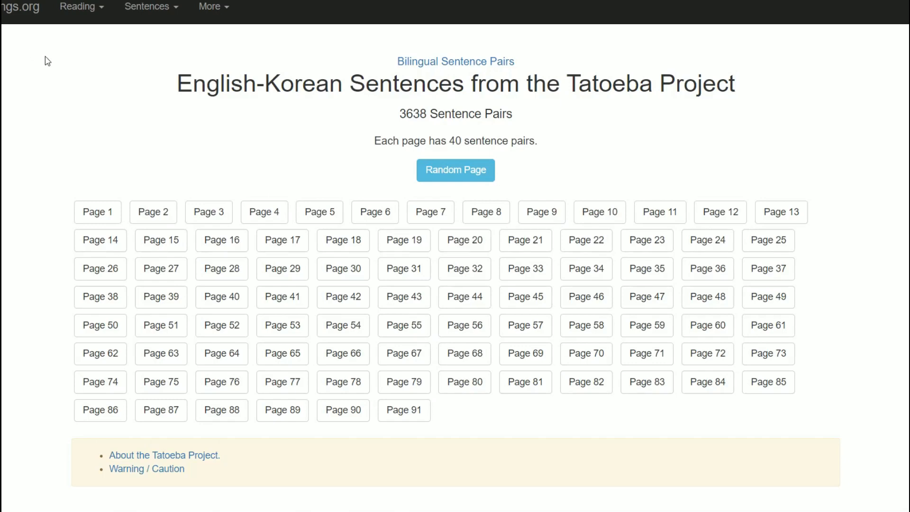
pyautogui.moveTo(145, 107)
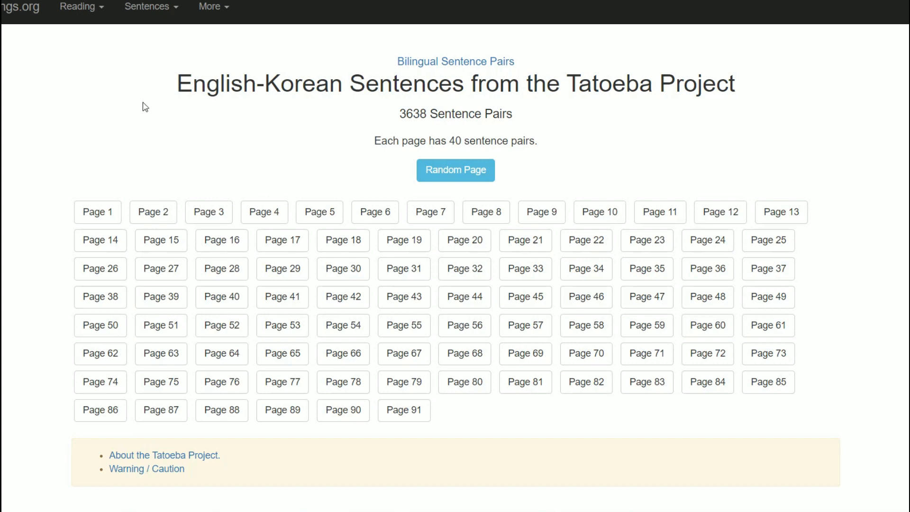
pyautogui.moveTo(140, 129)
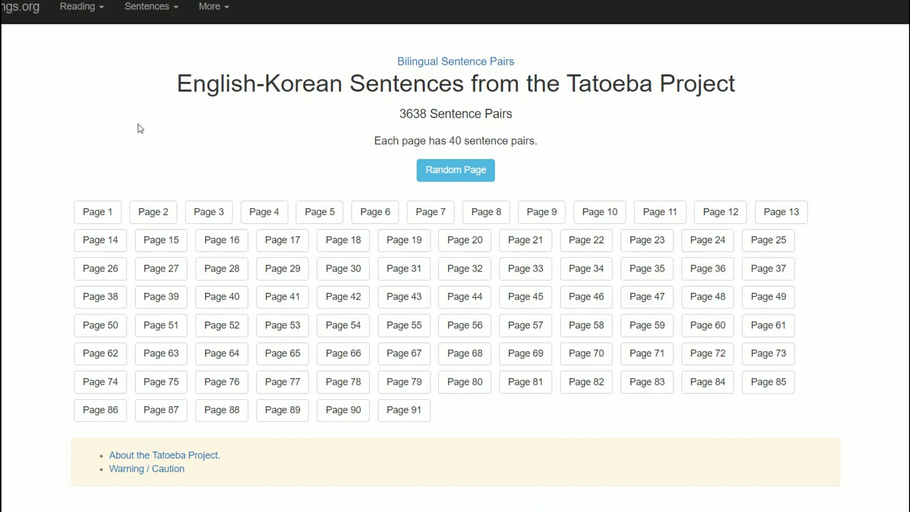
pyautogui.moveTo(372, 229)
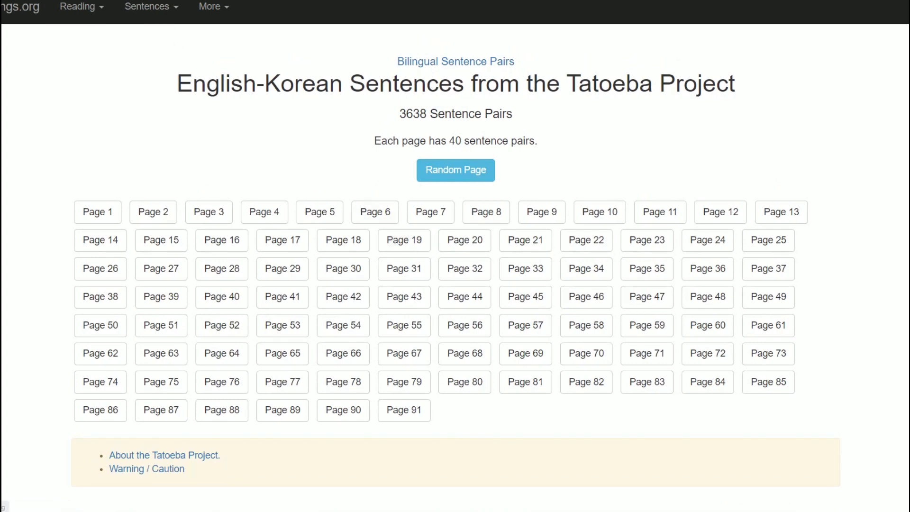
# Open and scroll through page 44 of the English-Korean sentence pairs.
pyautogui.scroll(-3)
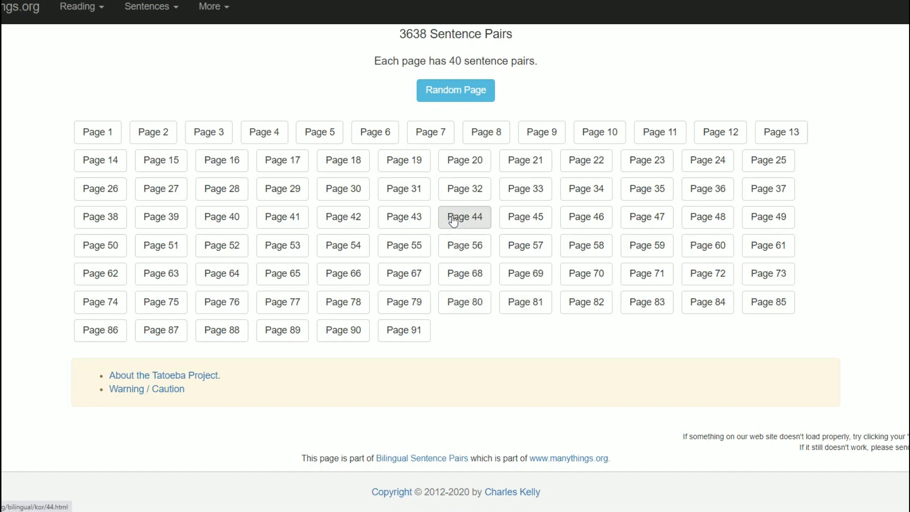
pyautogui.click(464, 217)
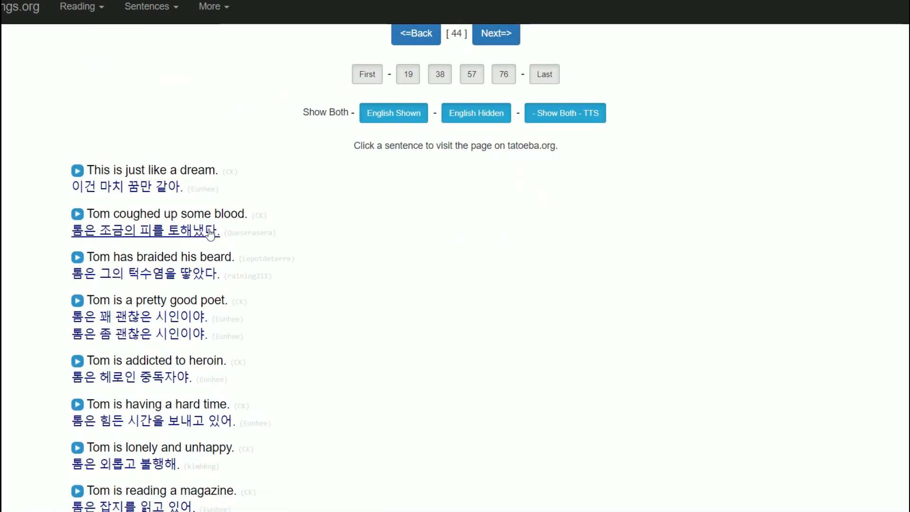
pyautogui.scroll(-3)
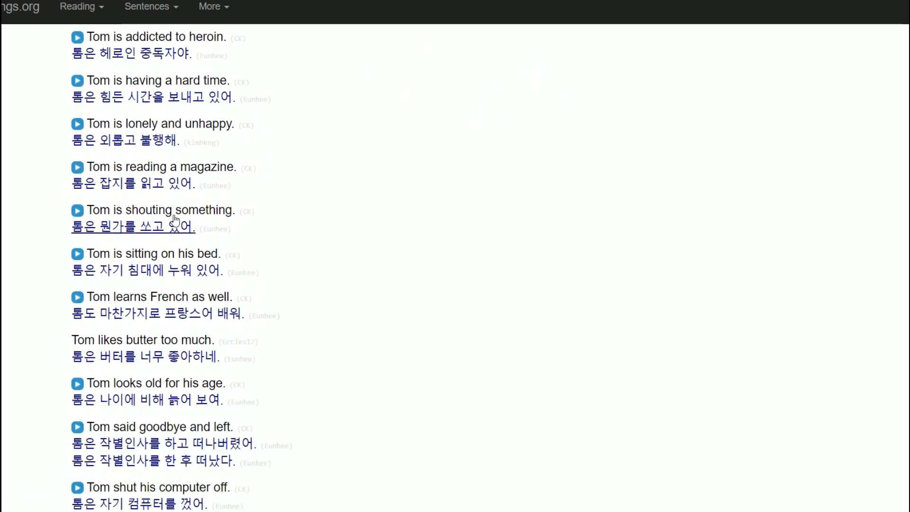
pyautogui.moveTo(152, 199)
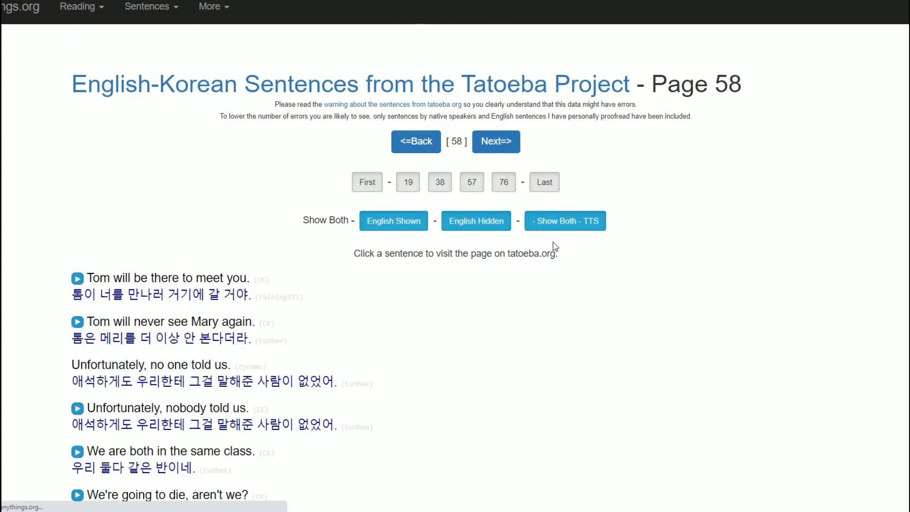
pyautogui.scroll(-3)
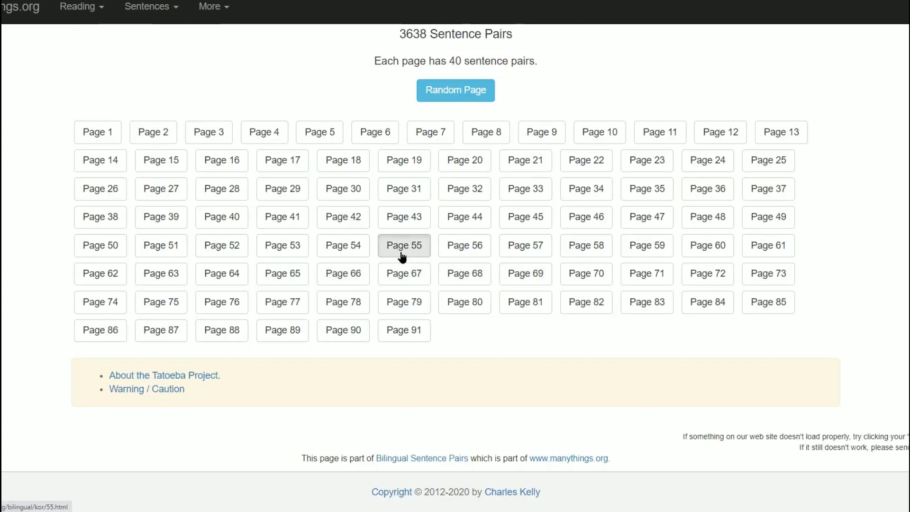
# Browse page 55, then bring up and scroll page 47's sentence list.
pyautogui.click(404, 245)
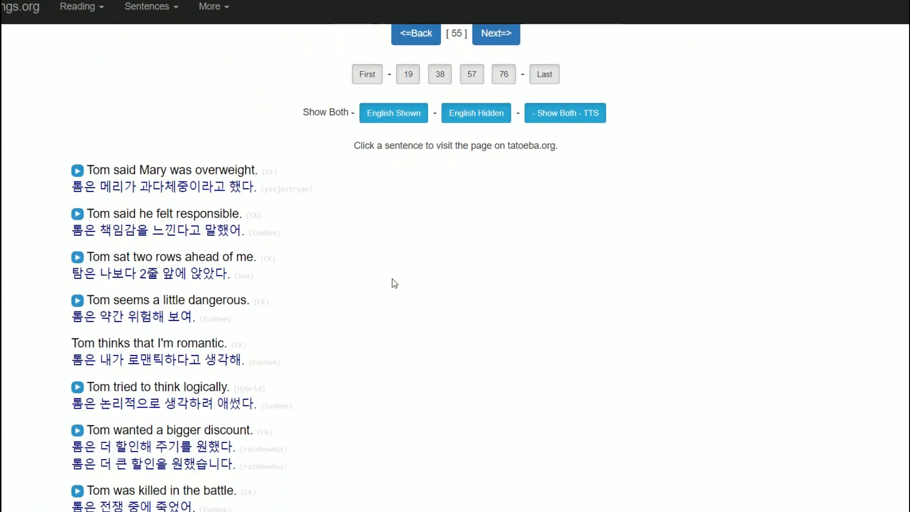
pyautogui.scroll(-3)
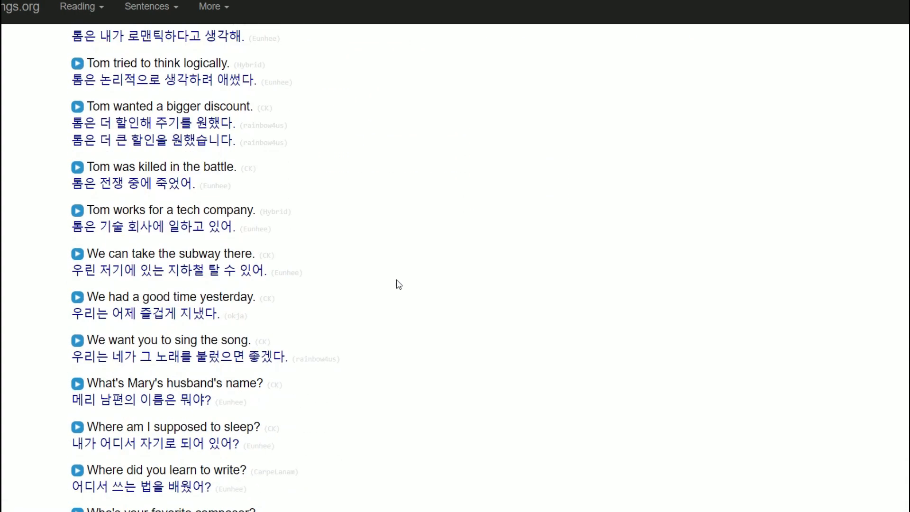
pyautogui.scroll(-3)
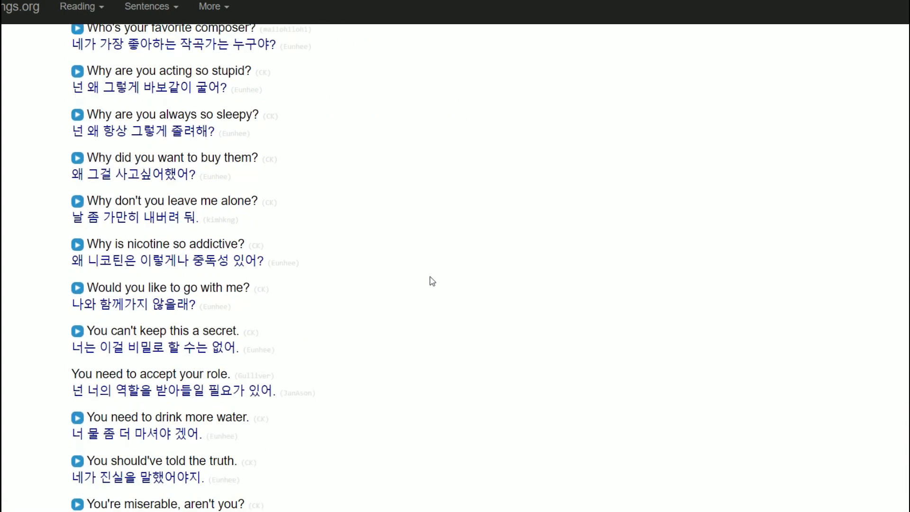
pyautogui.scroll(-3)
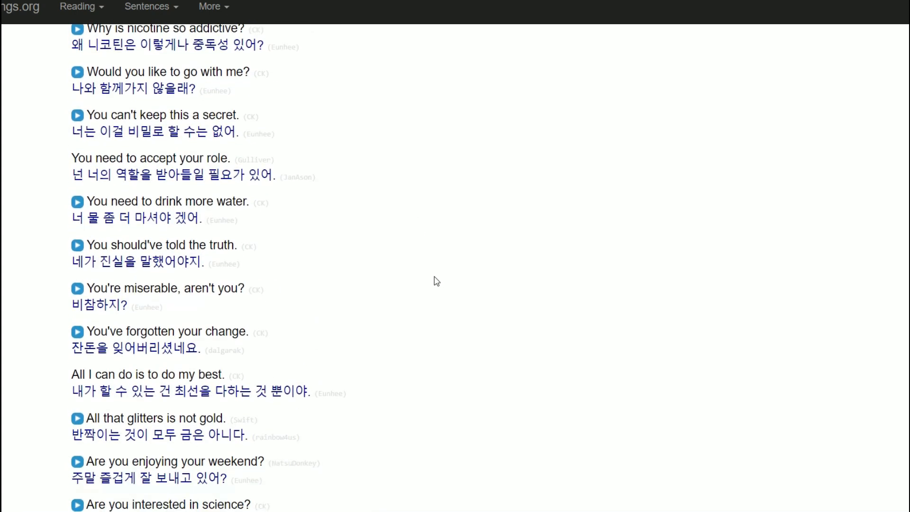
pyautogui.moveTo(425, 278)
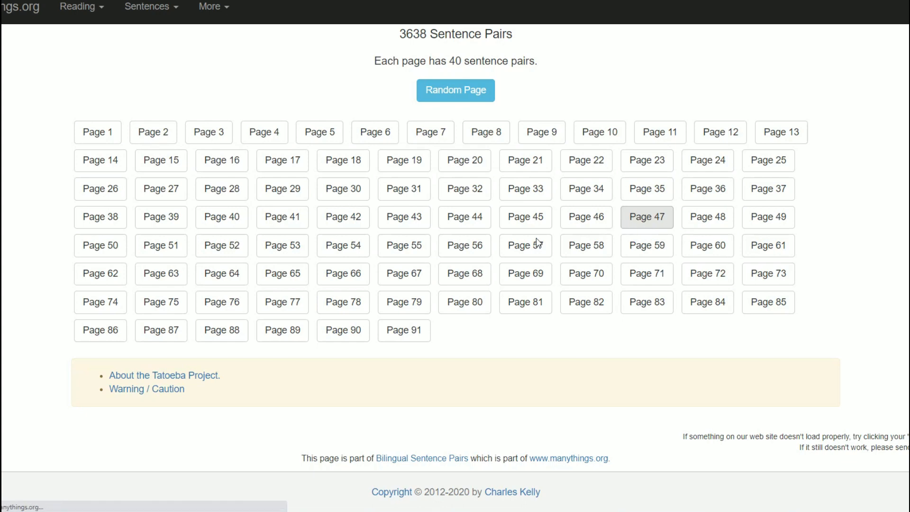
pyautogui.click(646, 216)
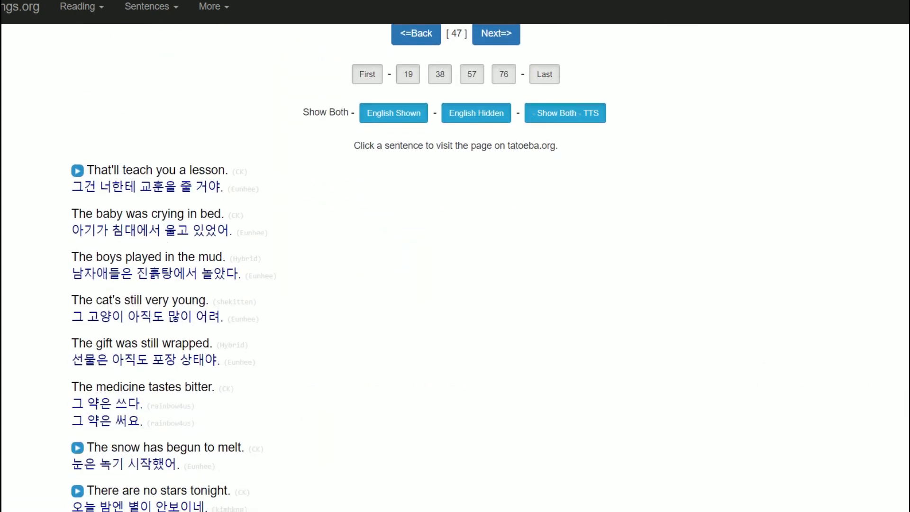
pyautogui.scroll(-3)
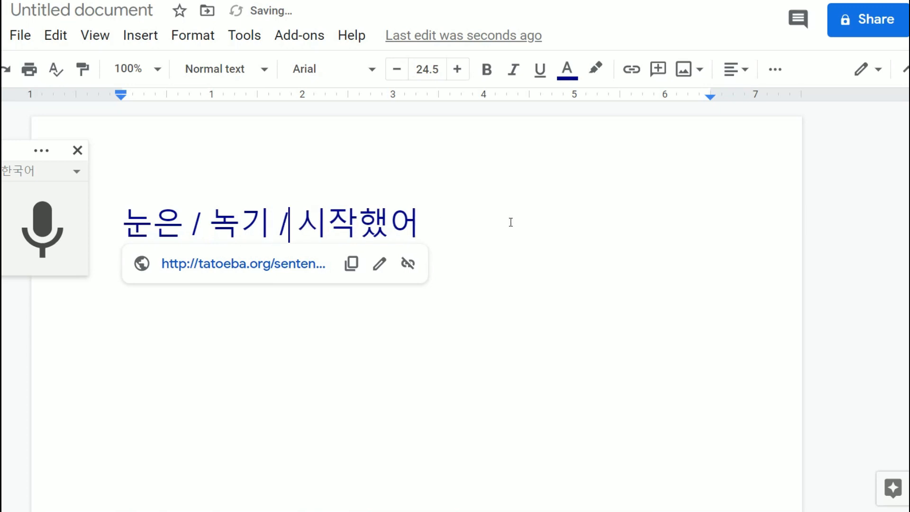
# Remove the extra slash from 눈은 / 녹기 시작했어 and go to the line's end.
pyautogui.click(242, 223)
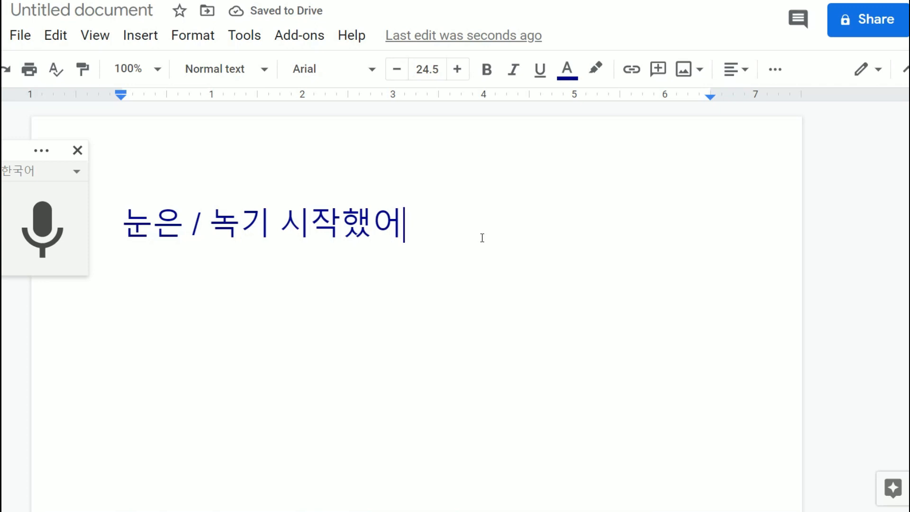
pyautogui.click(42, 228)
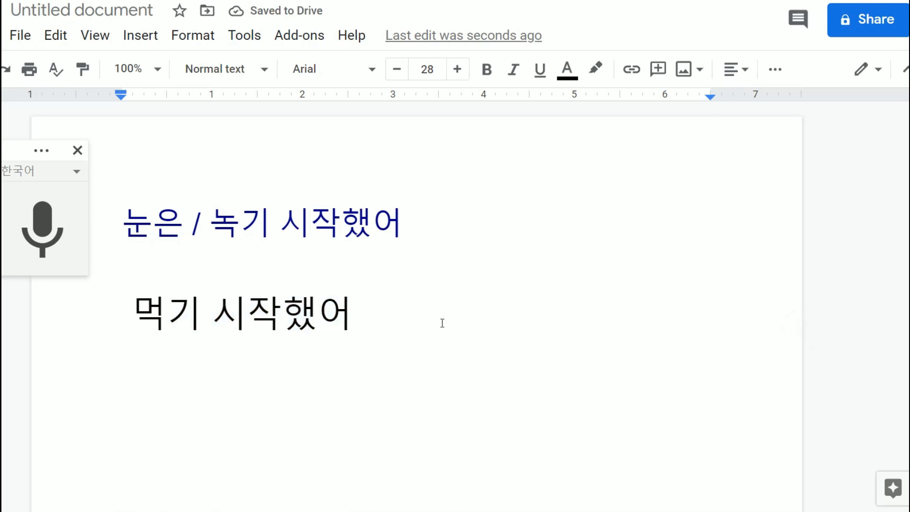
pyautogui.moveTo(440, 315)
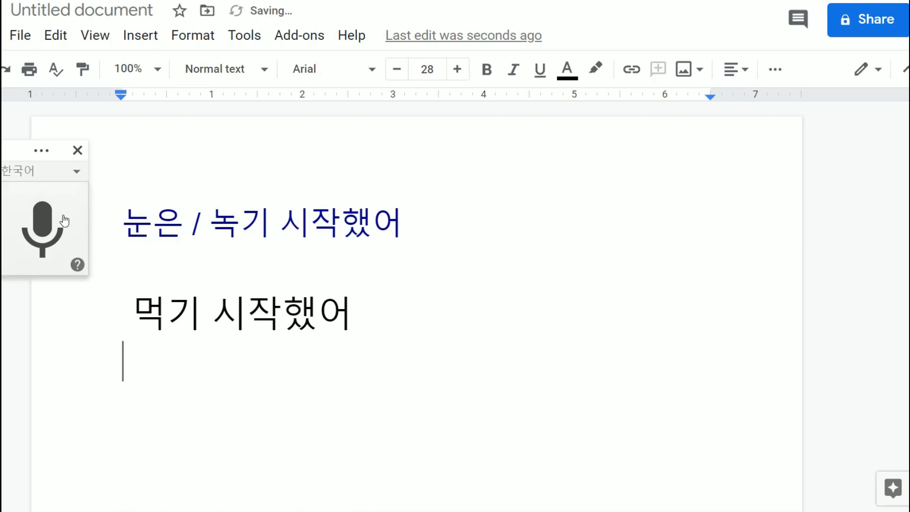
# Dictate 보기 시작했어 with Voice typing and begin a new line.
pyautogui.click(44, 227)
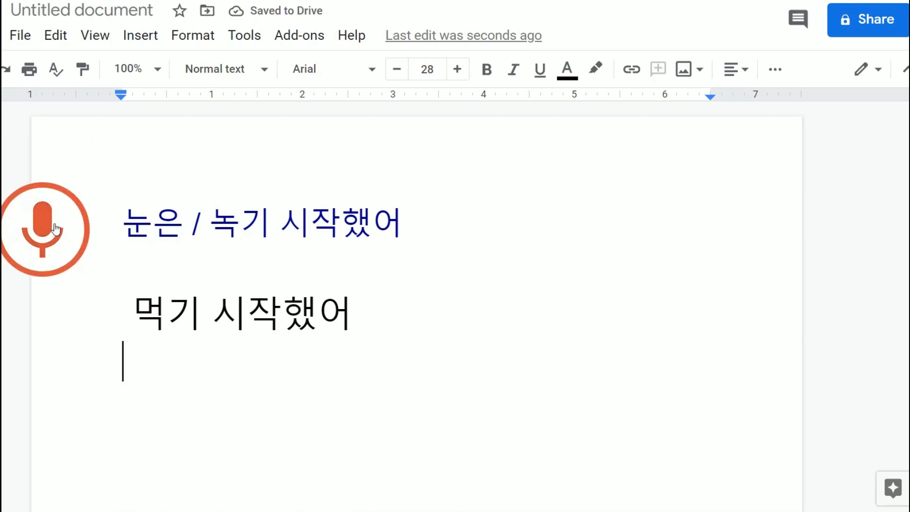
pyautogui.click(45, 228)
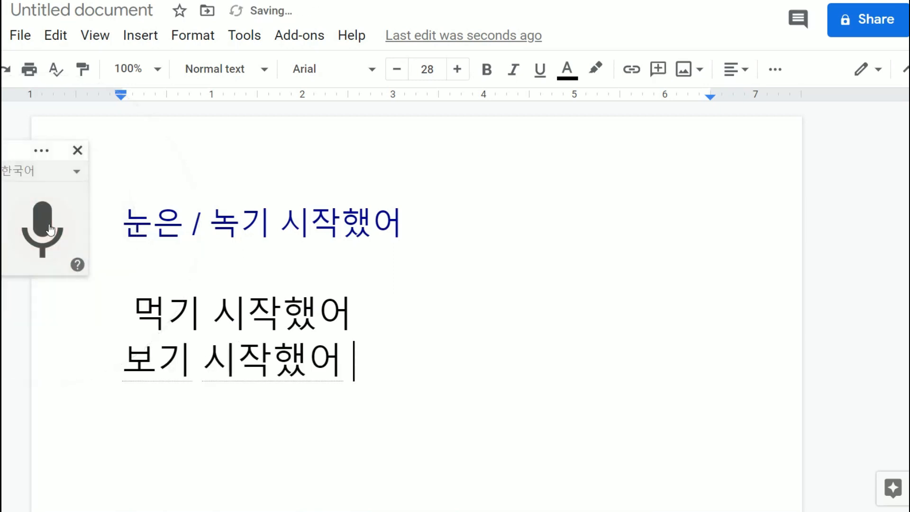
pyautogui.click(42, 226)
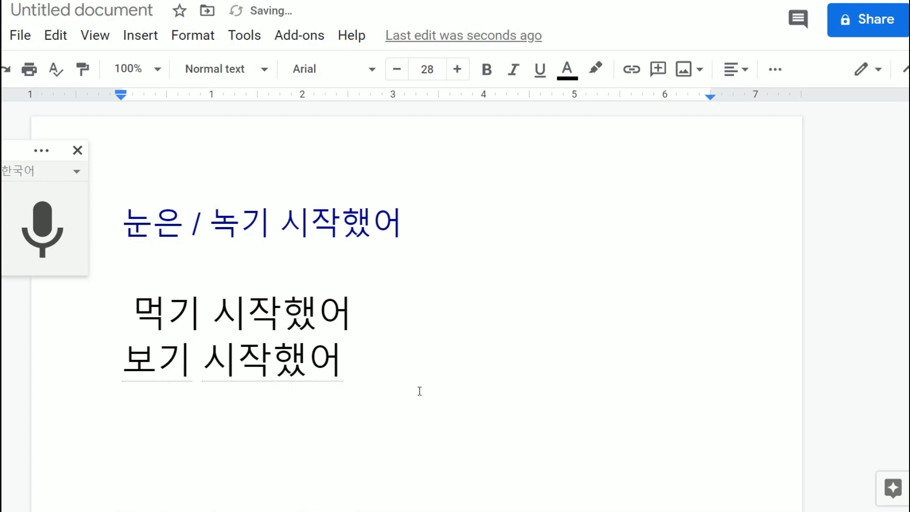
pyautogui.write('다')
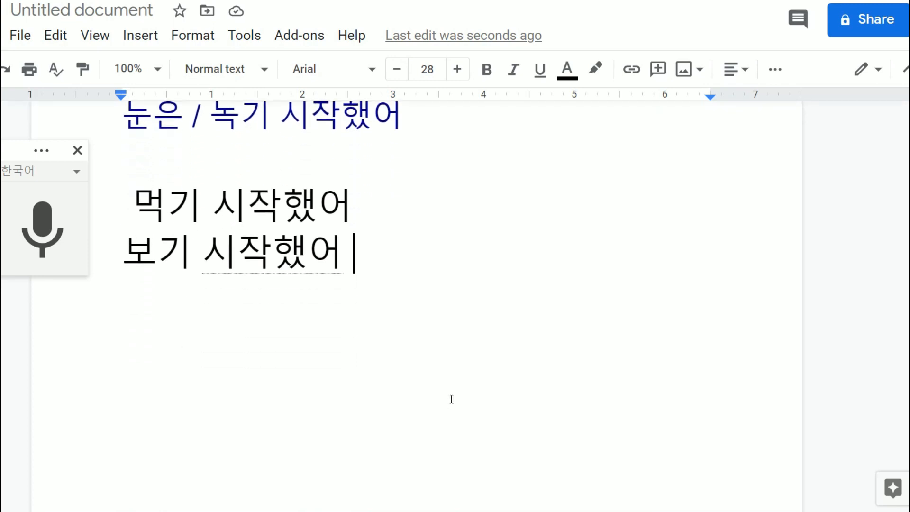
pyautogui.press('enter')
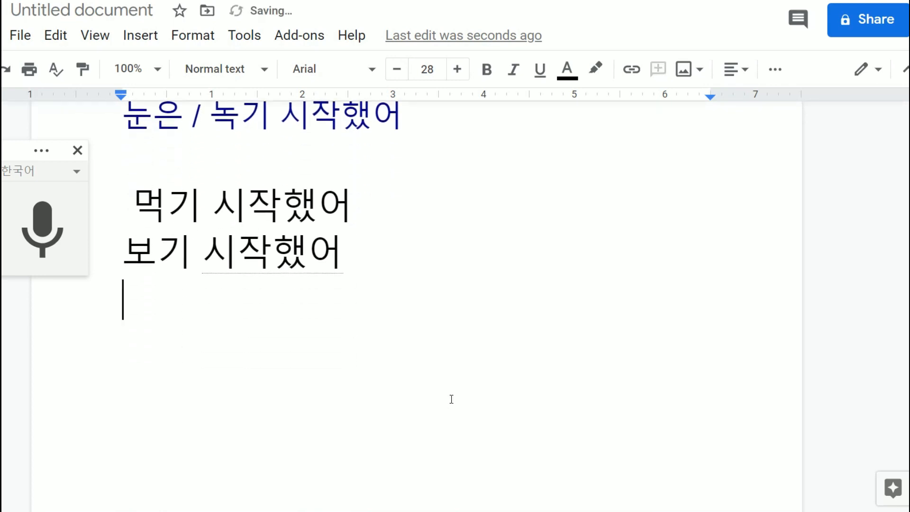
# Dictate 마시기 시작했어 and 이거 만들기 시작했어 as separate example lines.
pyautogui.click(43, 228)
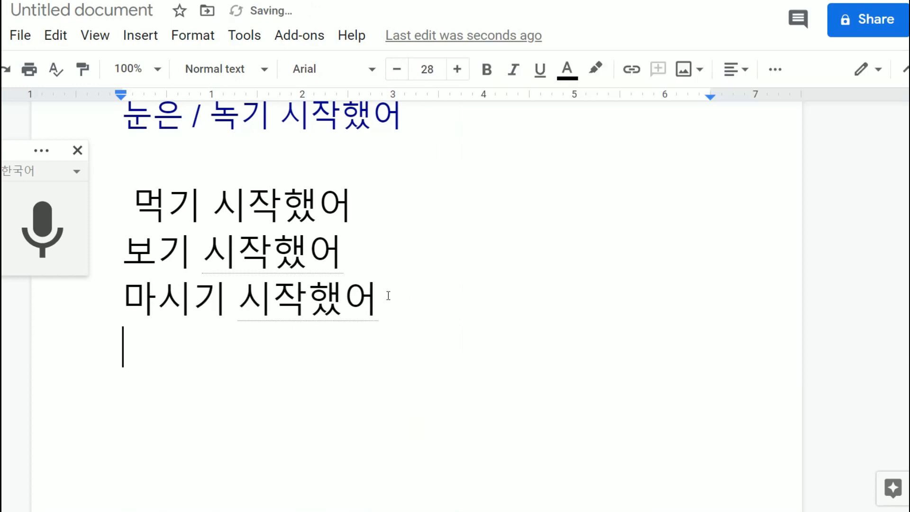
pyautogui.click(42, 227)
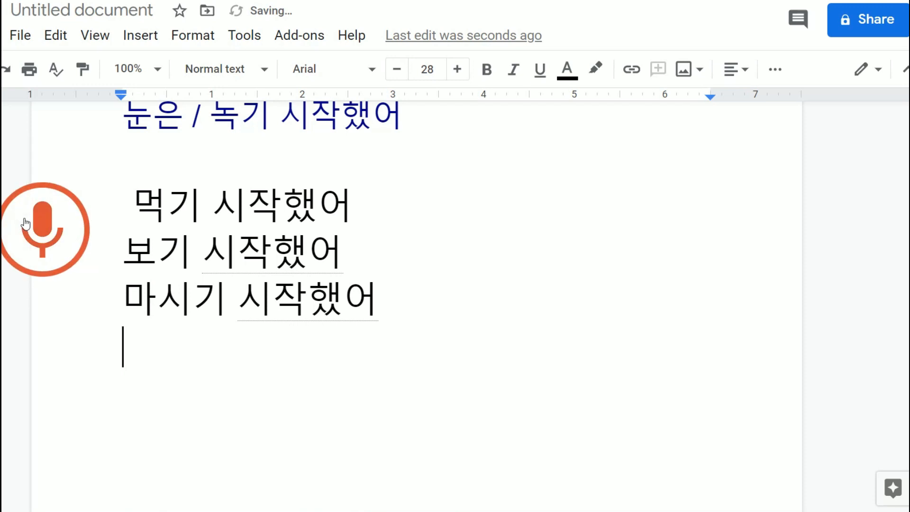
pyautogui.click(44, 228)
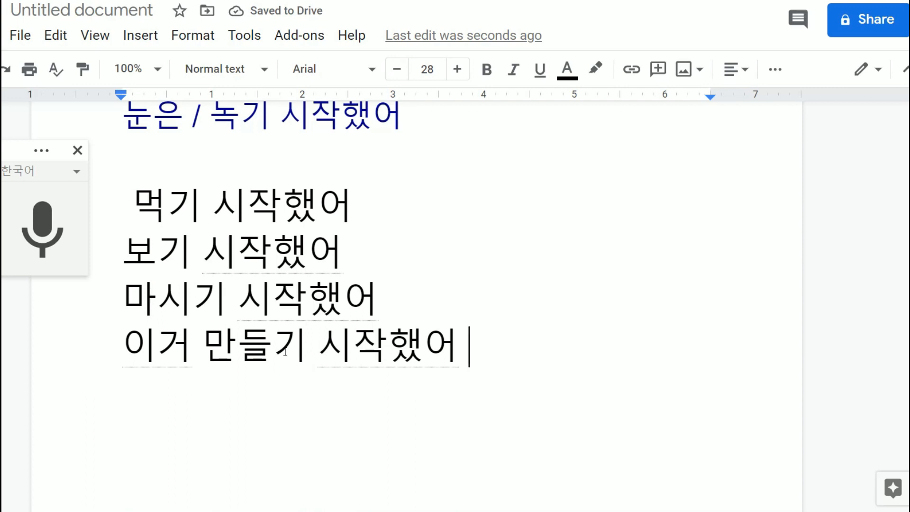
pyautogui.moveTo(273, 349); pyautogui.dragTo(470, 348)
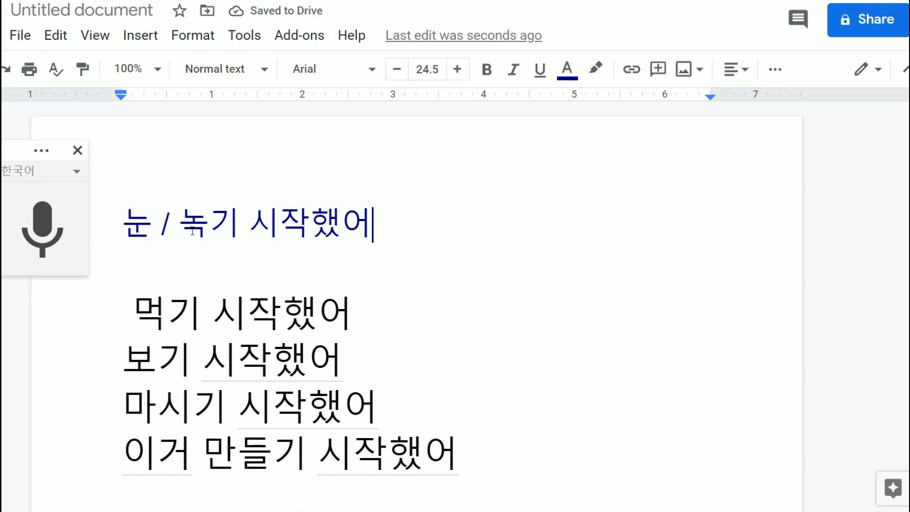
# Follow the snow sentence's Tatoeba link back to page 47's sentence list.
pyautogui.click(193, 223)
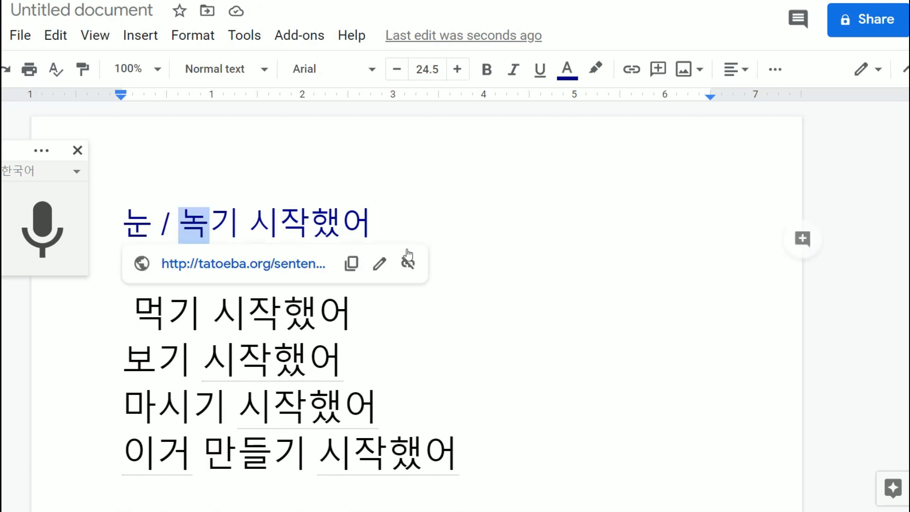
pyautogui.click(244, 263)
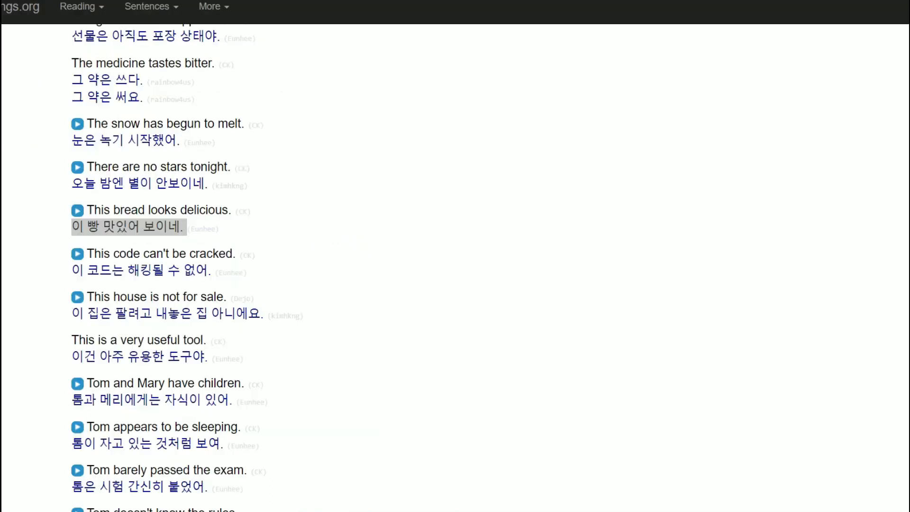
pyautogui.click(163, 210)
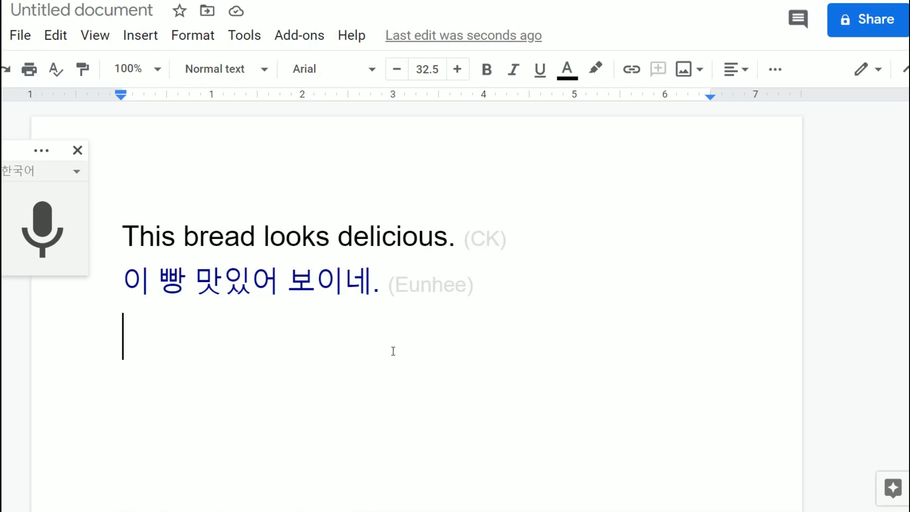
# Type the gloss '보여 - it seems like' beneath the bread sentence pair.
pyautogui.write('봉')
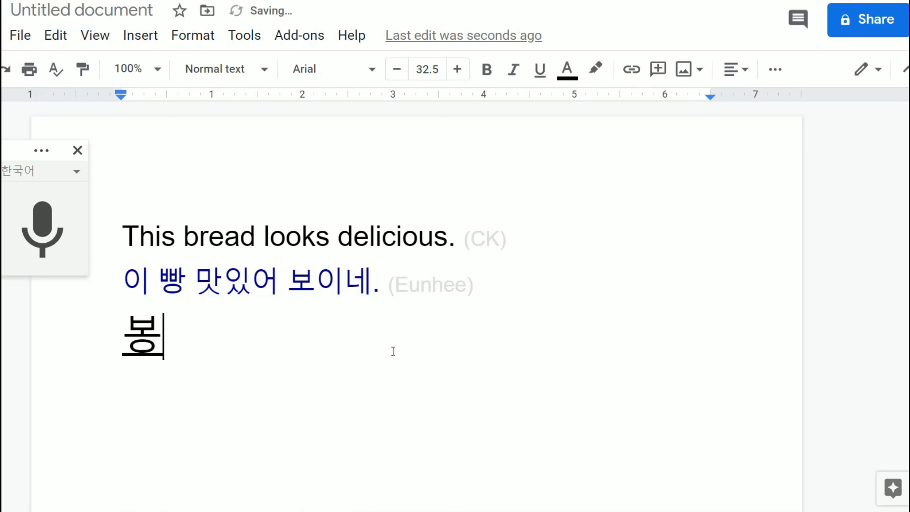
pyautogui.write('여')
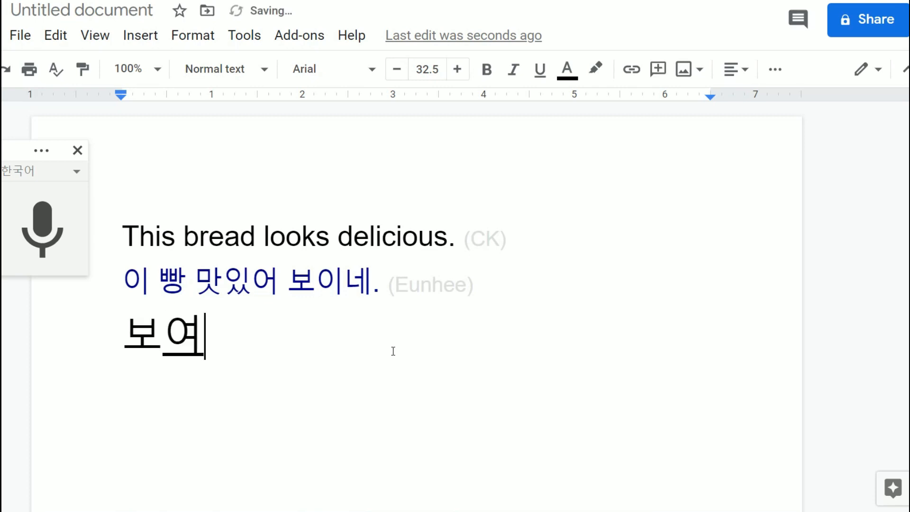
pyautogui.write('- it see')
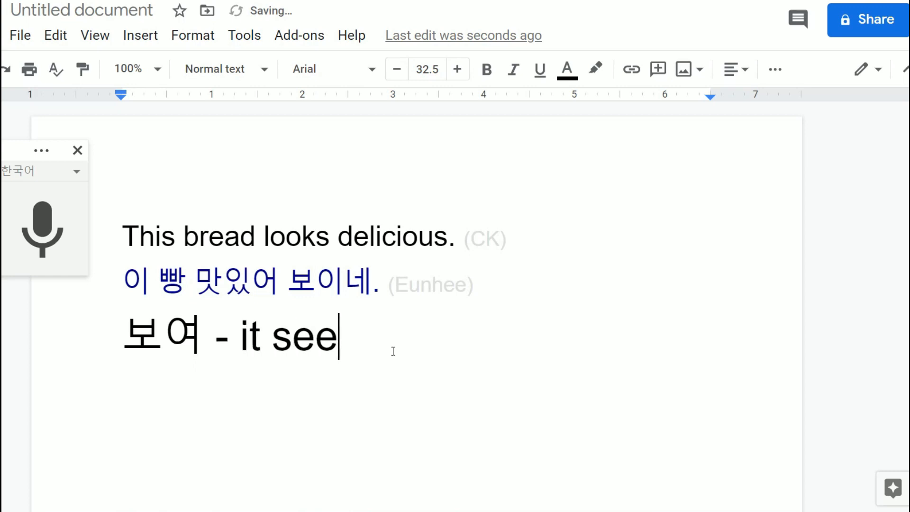
pyautogui.write('ms like')
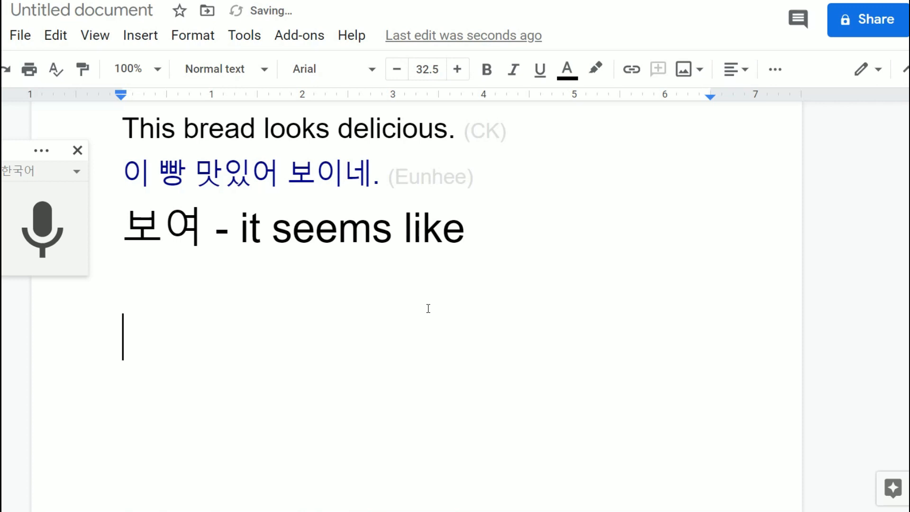
# Dictate 맛있어 보여 on a new line under the gloss.
pyautogui.click(42, 228)
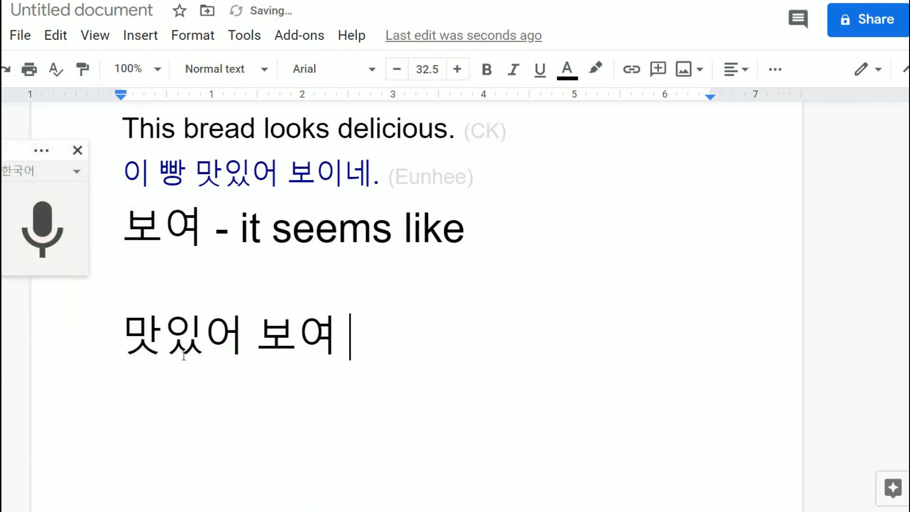
pyautogui.doubleClick(296, 336)
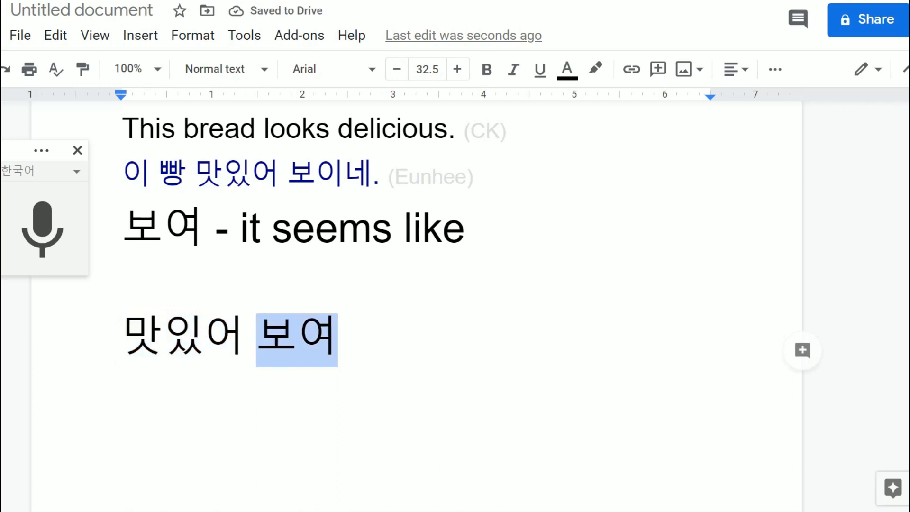
pyautogui.click(446, 362)
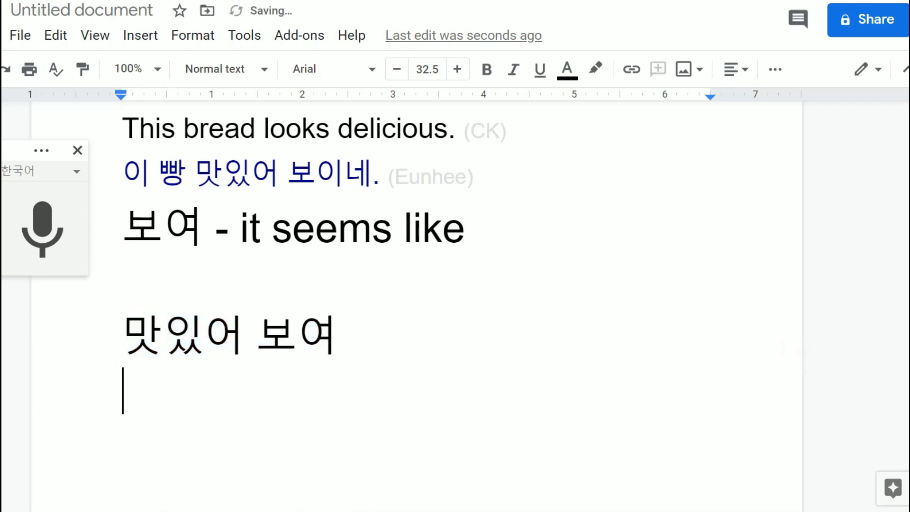
# Dictate 멋있어 보여 and 이거 비싸 보여 on following lines.
pyautogui.click(43, 228)
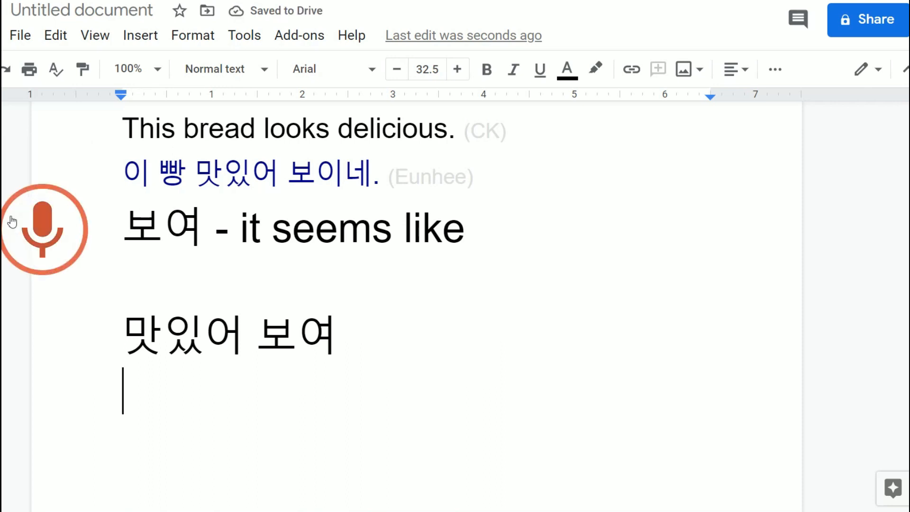
pyautogui.click(44, 226)
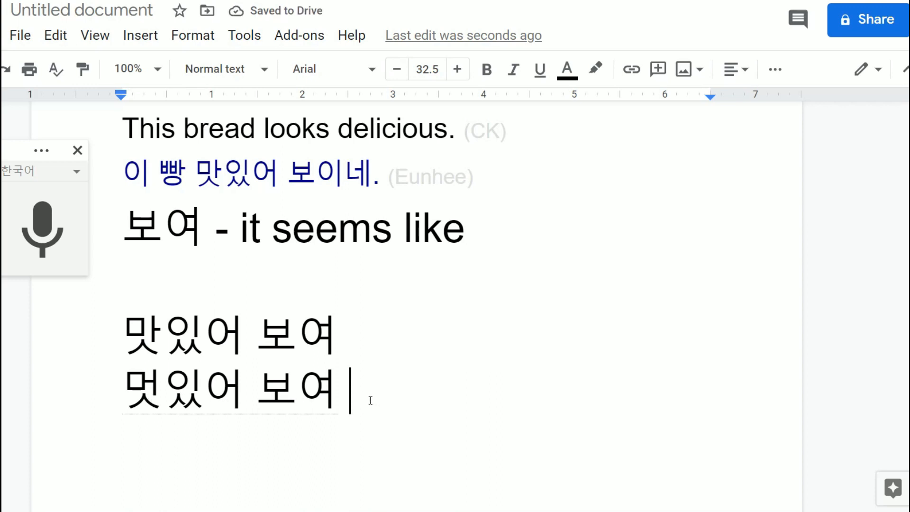
pyautogui.scroll(-3)
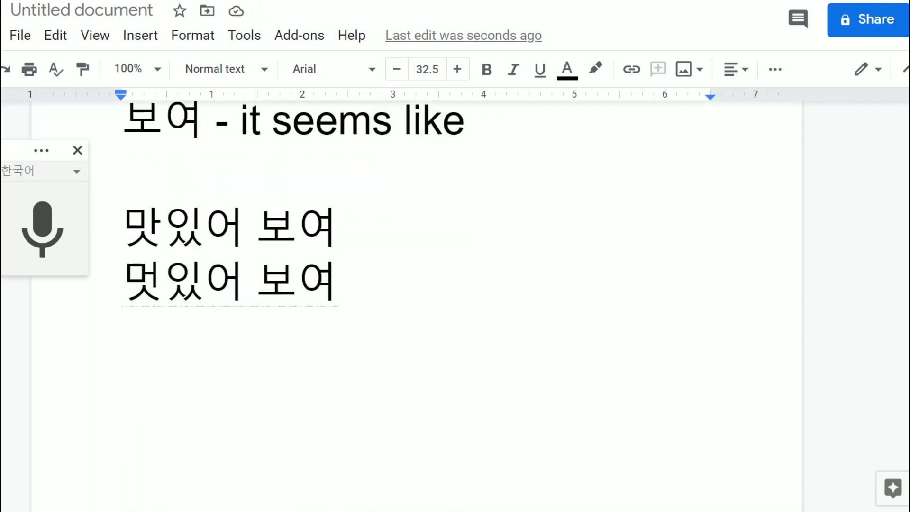
pyautogui.click(42, 229)
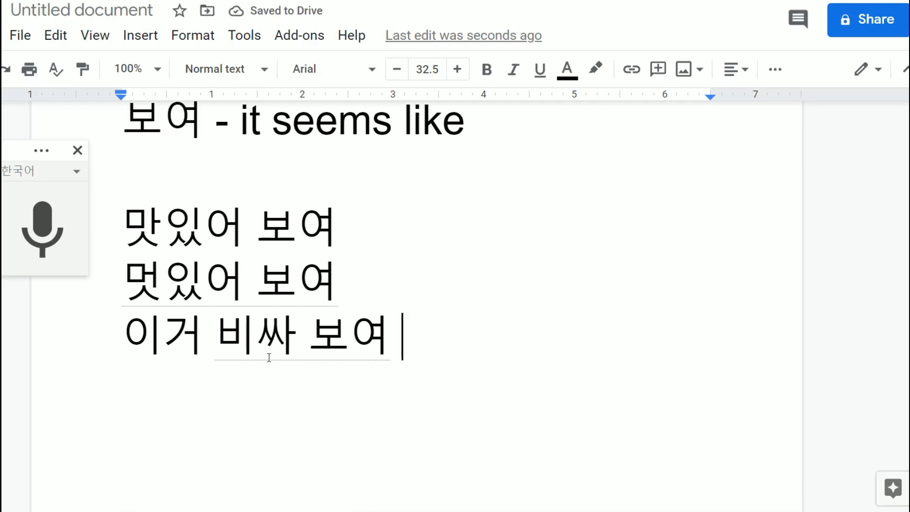
# Edit the third example to 이 / 컴퓨터 / 되게 / 비싸 / 보여 with slashes.
pyautogui.click(216, 334)
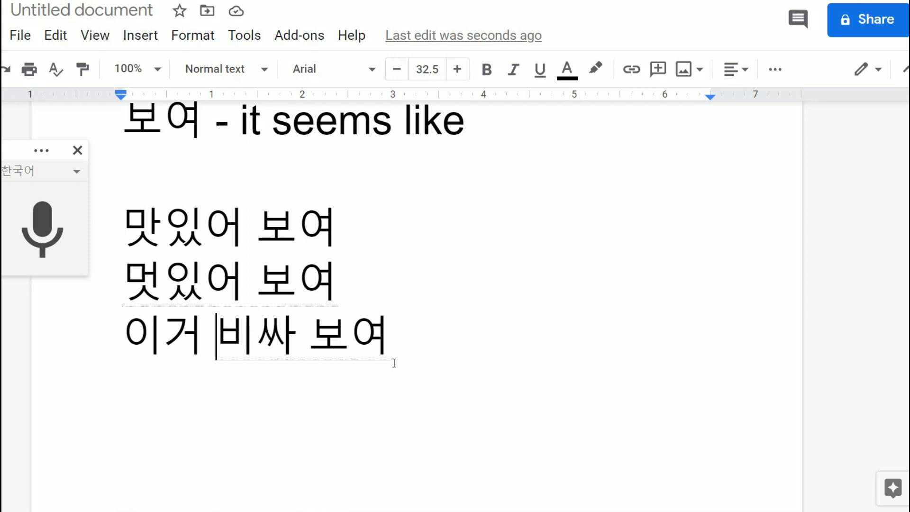
pyautogui.write('되게')
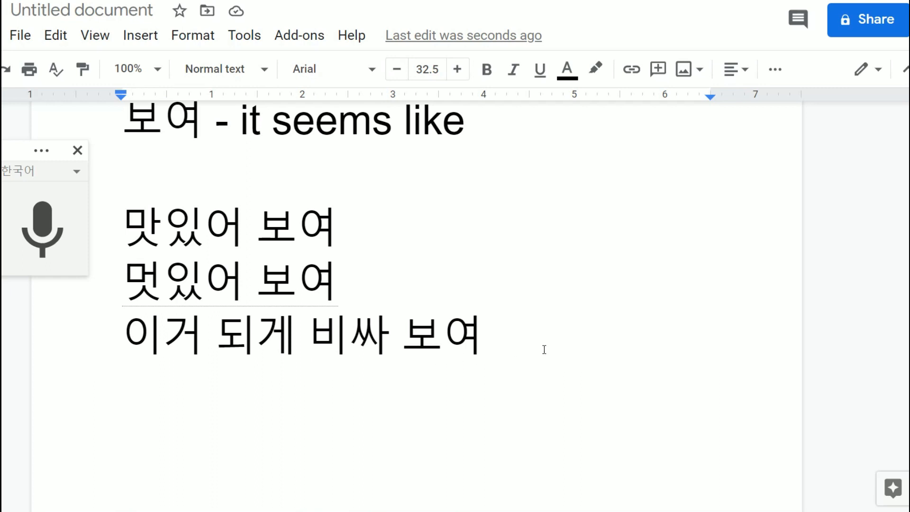
pyautogui.click(206, 336)
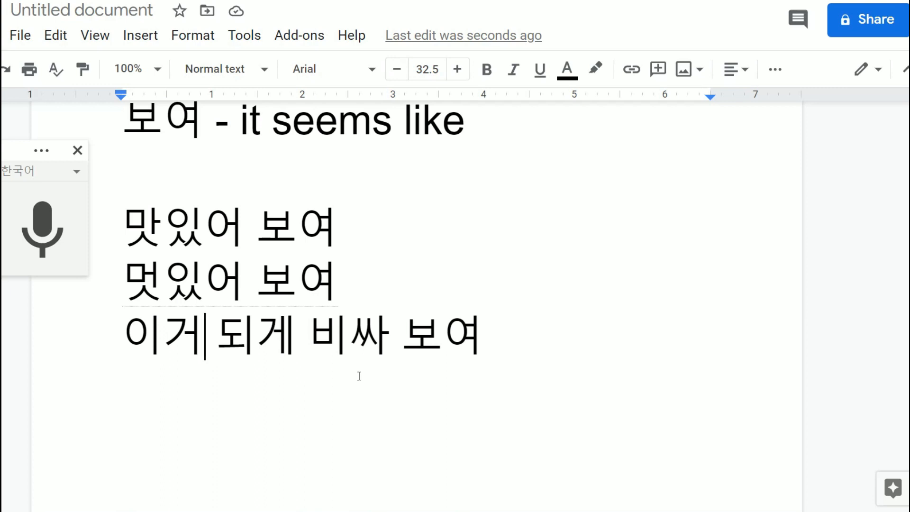
pyautogui.write('켬')
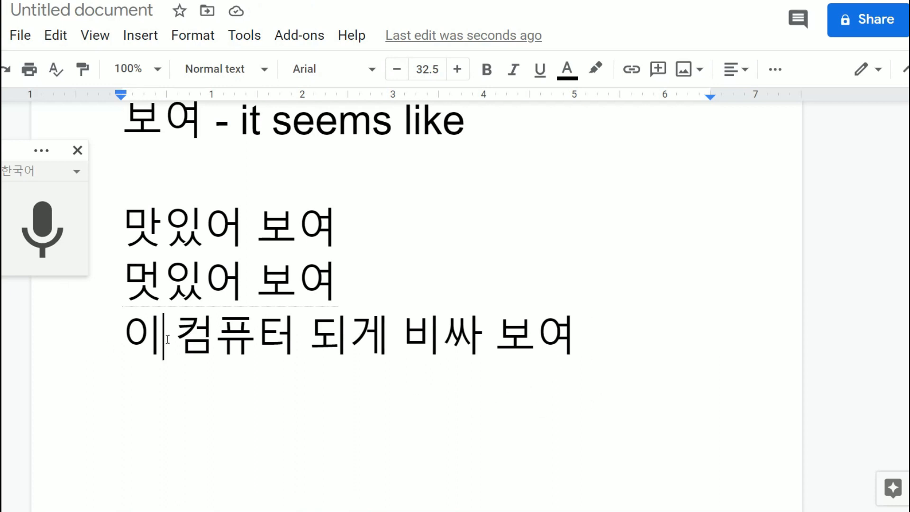
pyautogui.write('/')
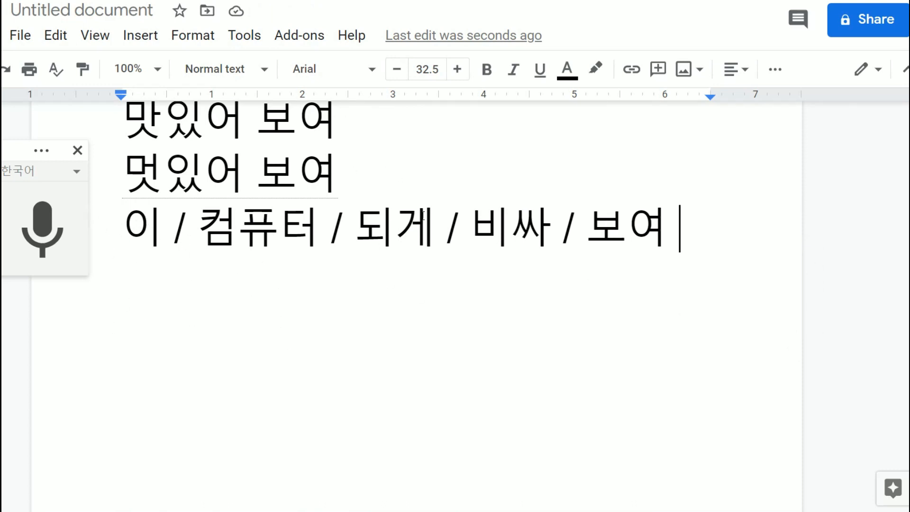
# Replace 되게 with 좀 in the third example.
pyautogui.doubleClick(393, 226)
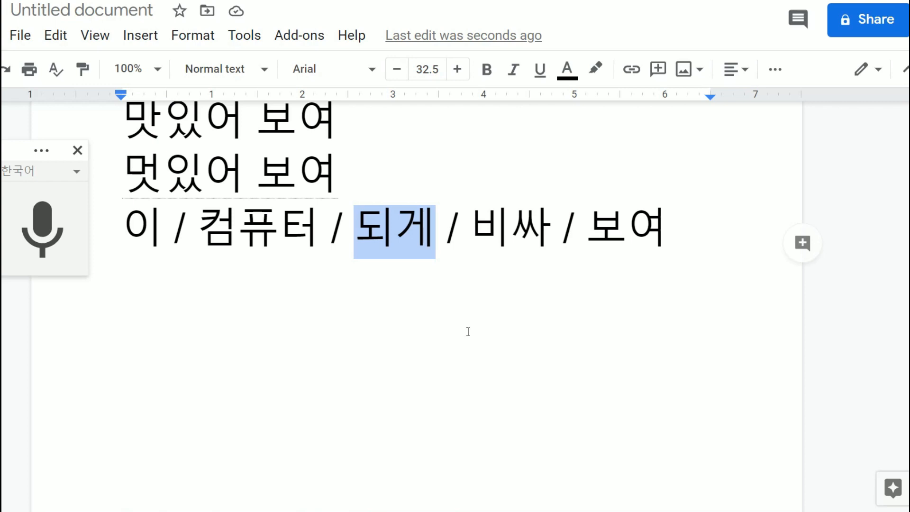
pyautogui.write('족')
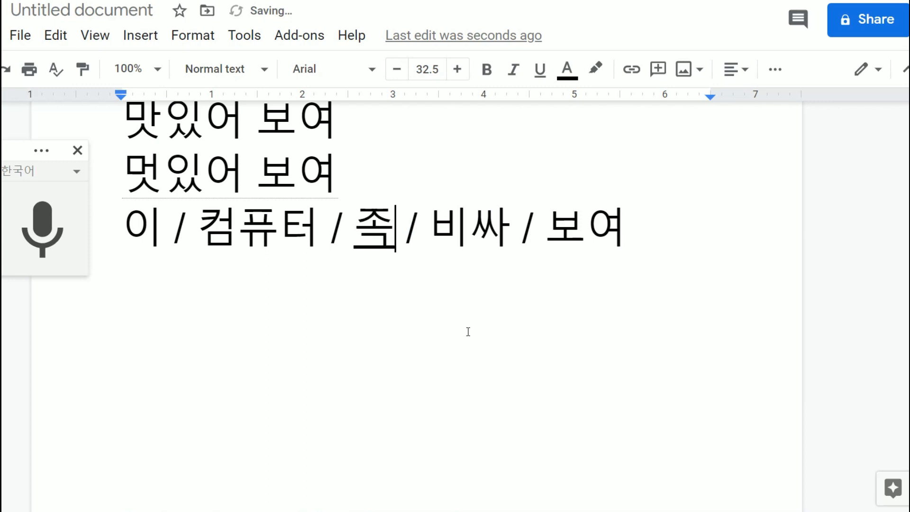
pyautogui.write('금')
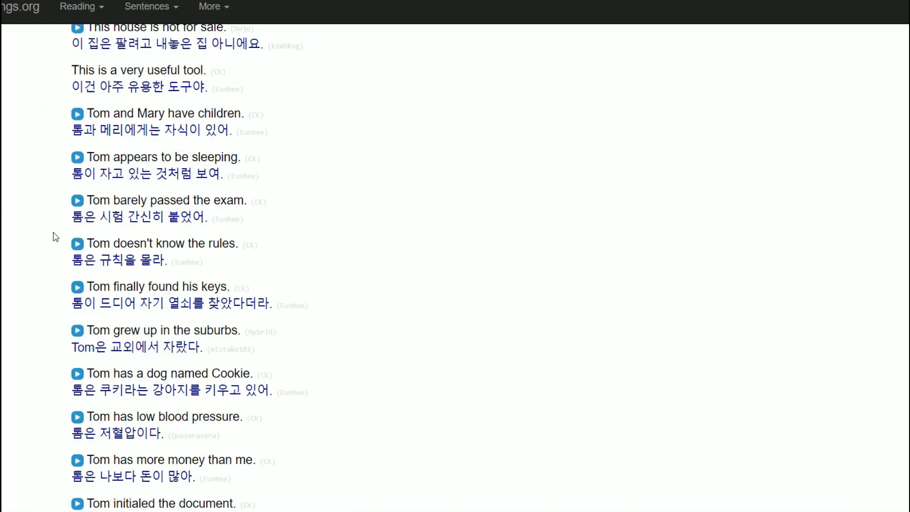
pyautogui.moveTo(337, 313)
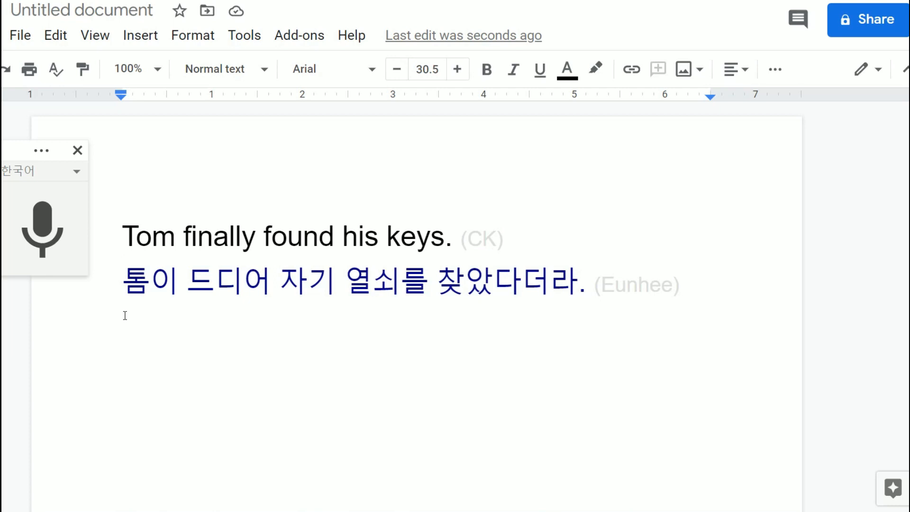
pyautogui.moveTo(187, 313)
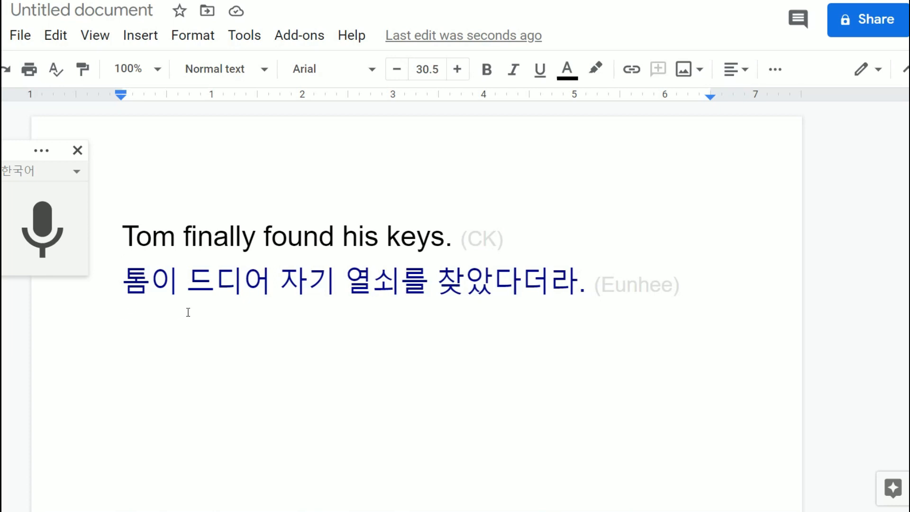
pyautogui.moveTo(324, 310)
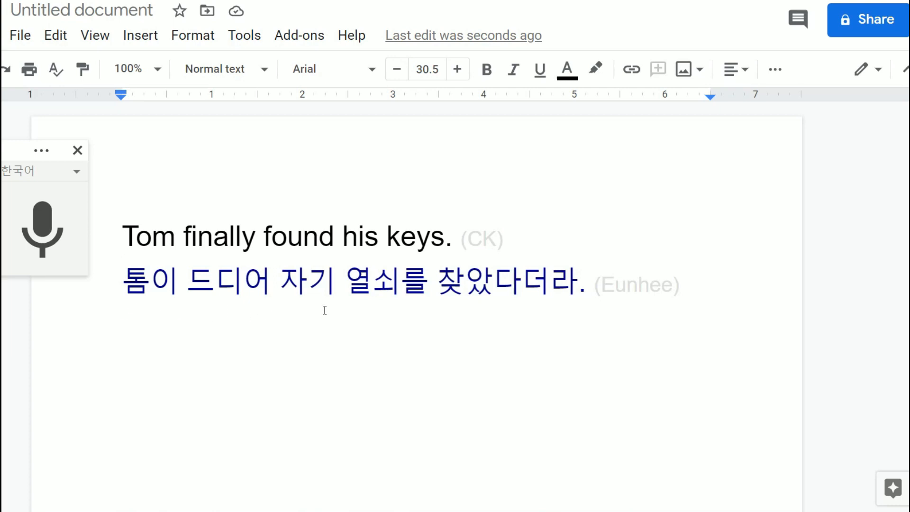
pyautogui.moveTo(428, 307)
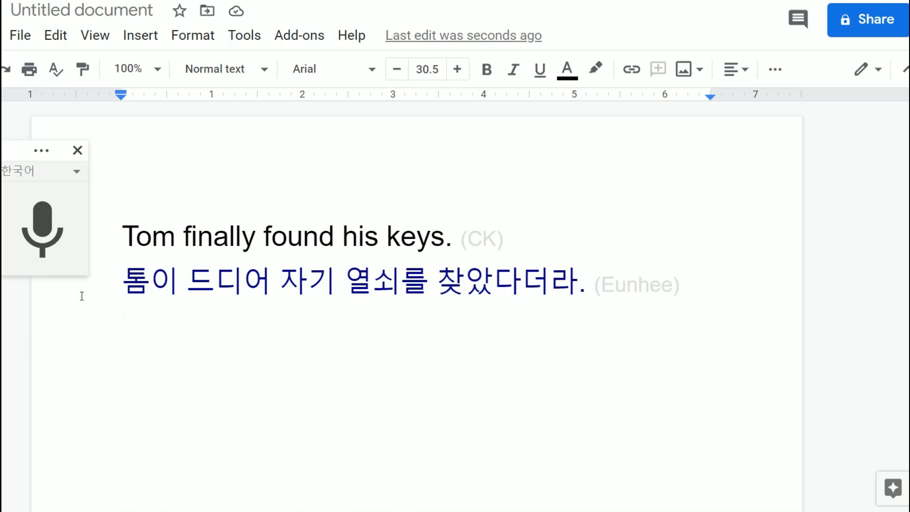
# Dictate 톰이 열쇠를 찾았어 below the Tom keys sentence pair.
pyautogui.click(42, 228)
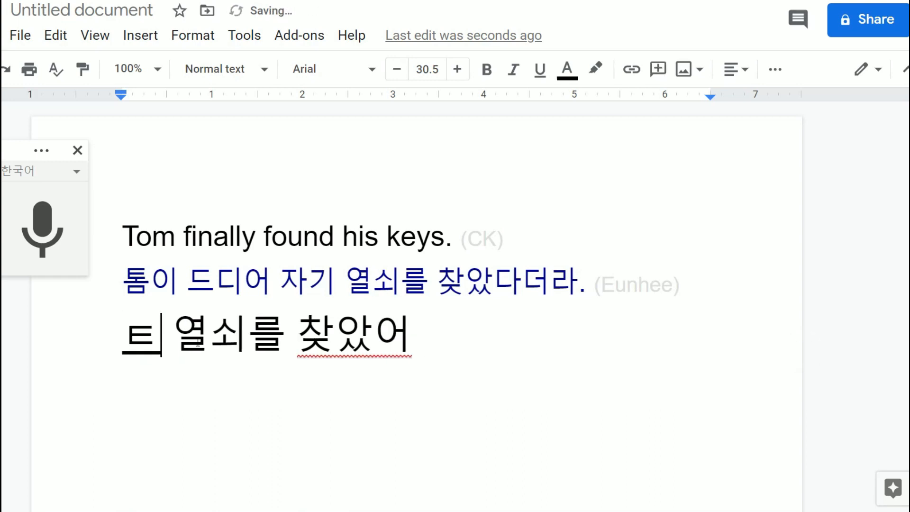
pyautogui.write('톰의')
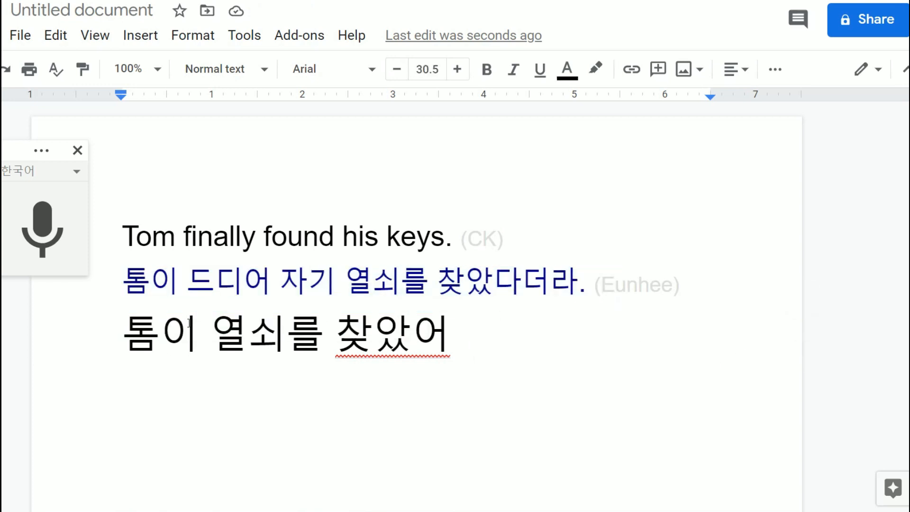
pyautogui.doubleClick(246, 334)
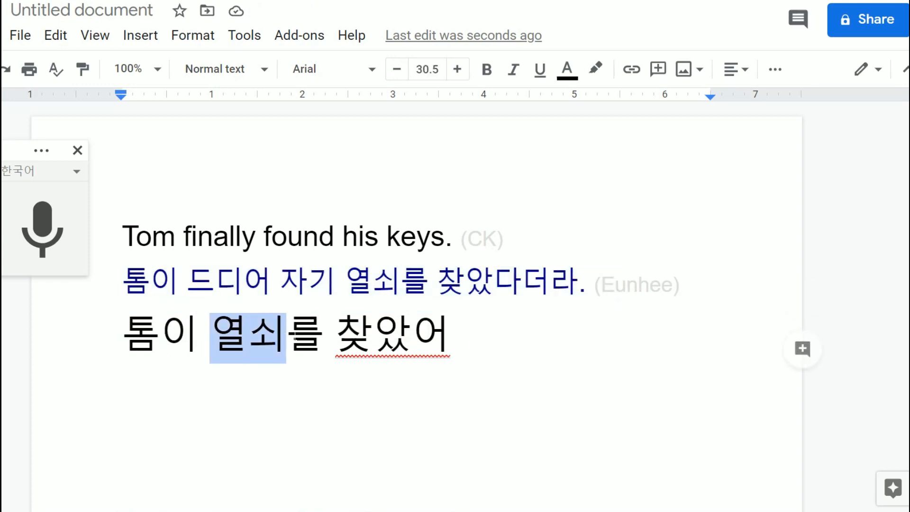
# Insert 드디어 and 자기 to make 톰이 드디어 자기 열쇠를 찾았어.
pyautogui.moveTo(282, 335); pyautogui.dragTo(328, 336)
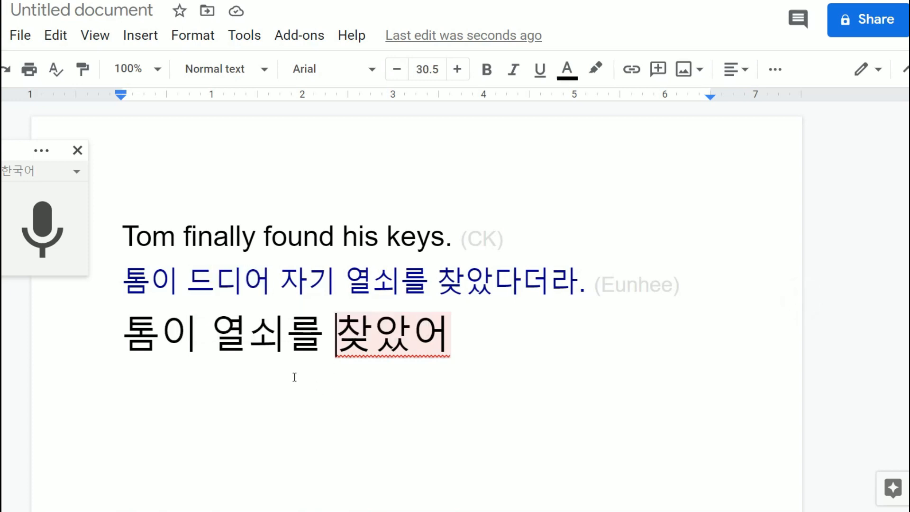
pyautogui.write('드디어')
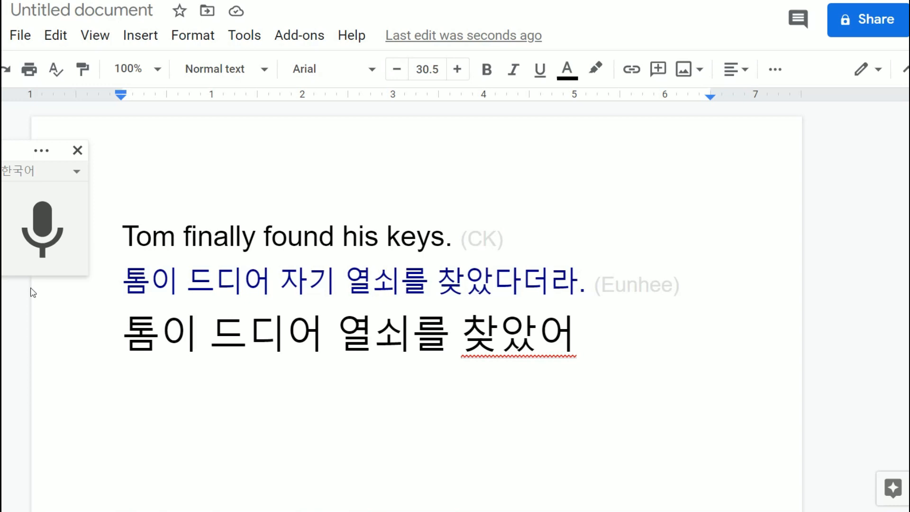
pyautogui.doubleClick(307, 282)
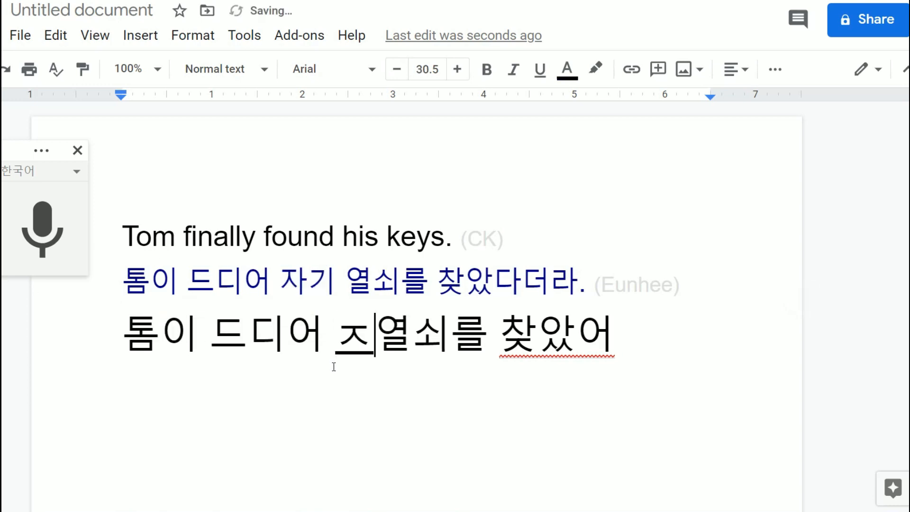
pyautogui.write('자기')
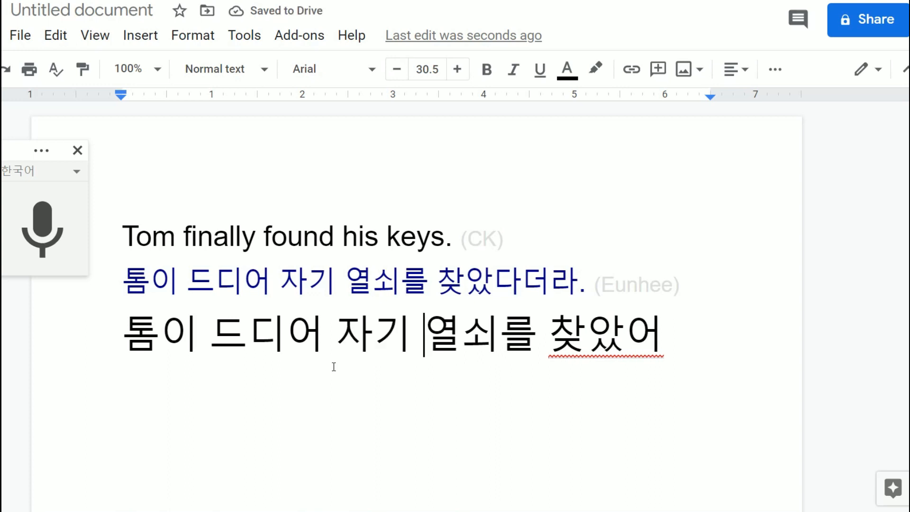
pyautogui.moveTo(250, 372)
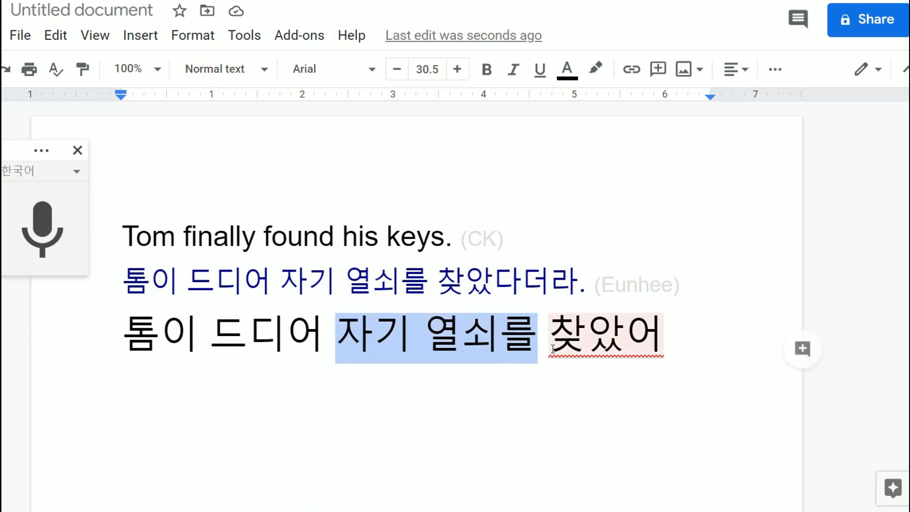
pyautogui.click(685, 334)
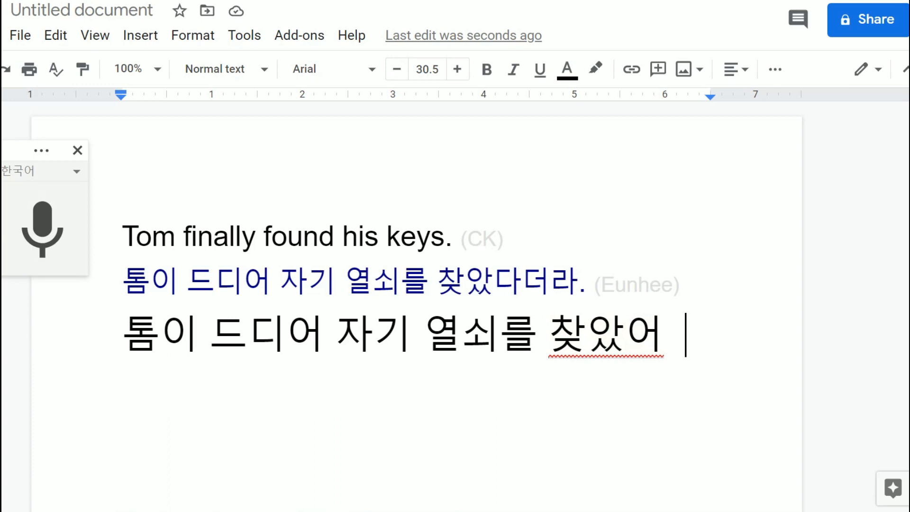
# Dictate 먹었다더라, 했다더라 and 이겼다더라 each on its own line.
pyautogui.scroll(-3)
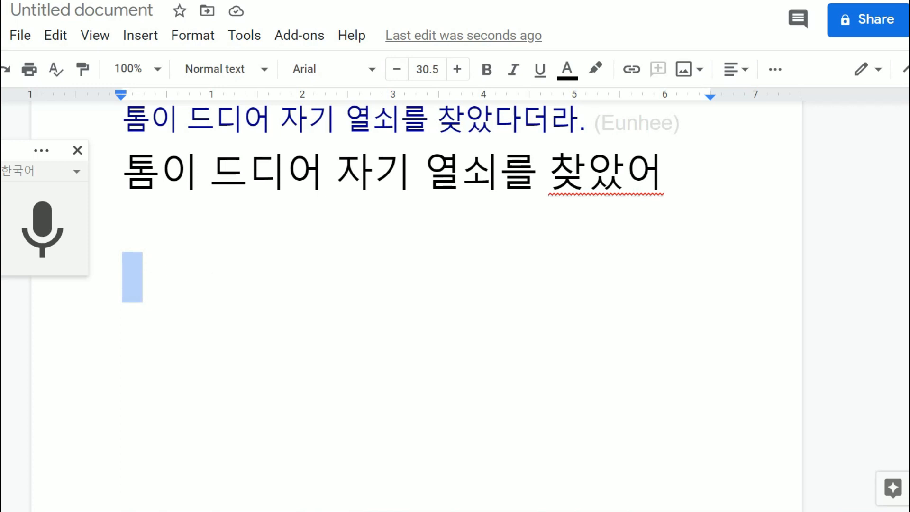
pyautogui.click(42, 228)
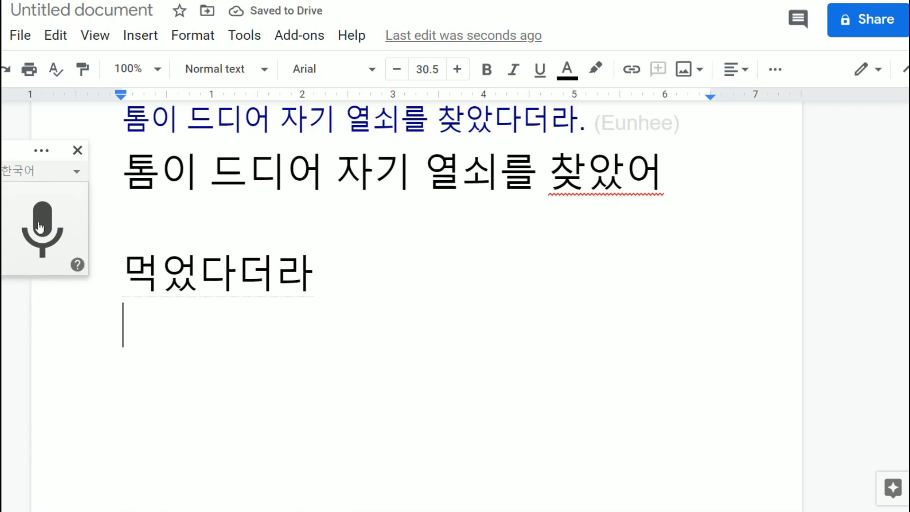
pyautogui.click(42, 226)
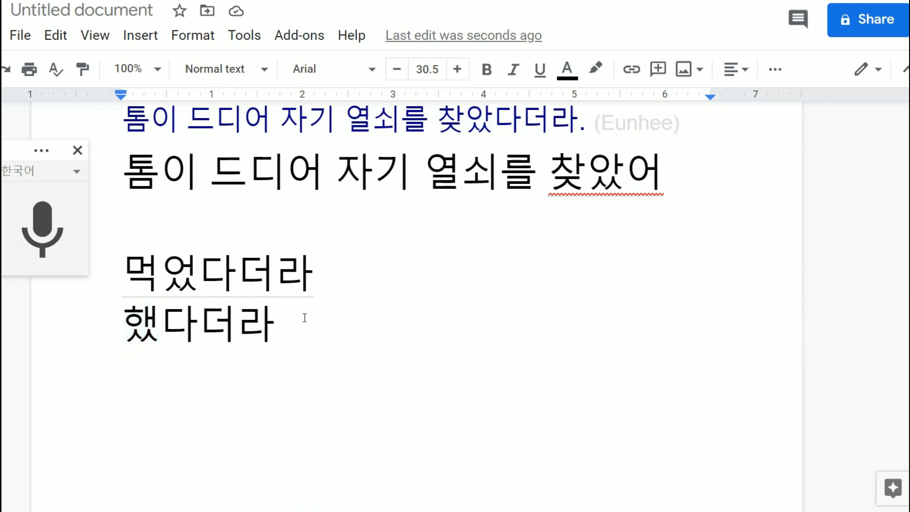
pyautogui.click(43, 226)
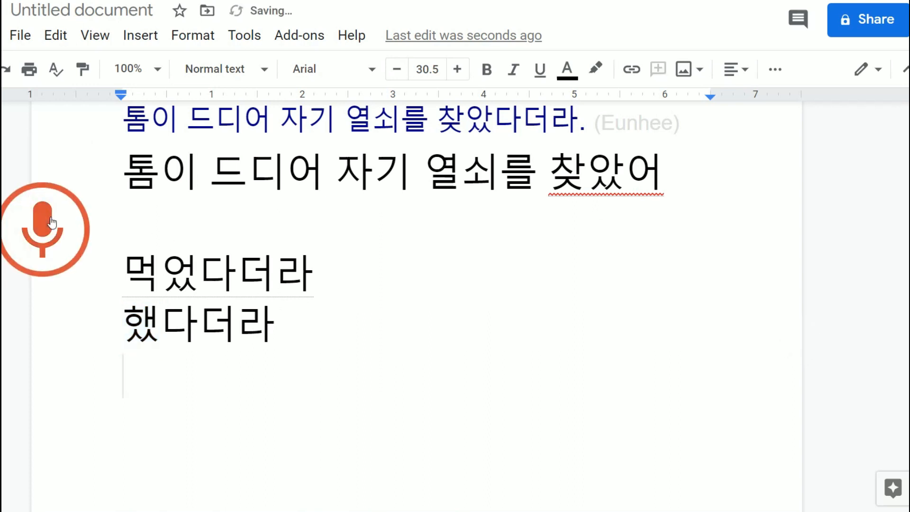
pyautogui.click(45, 226)
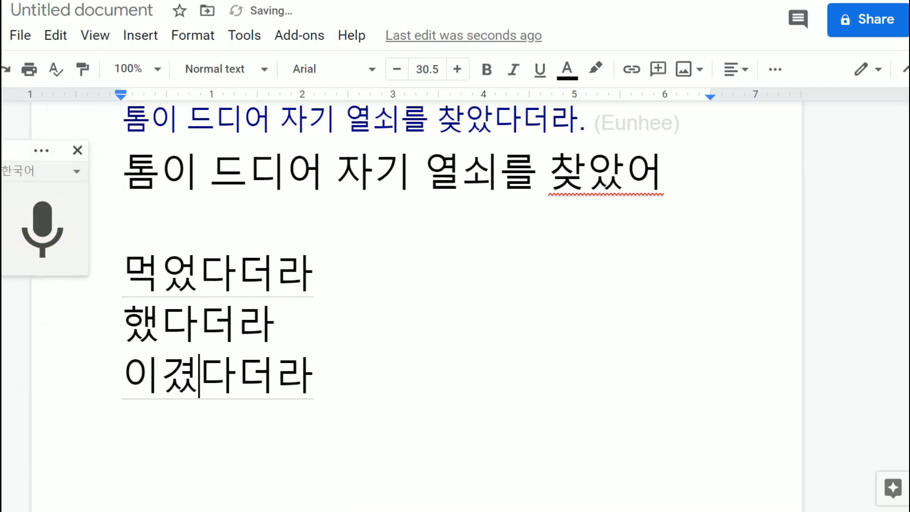
pyautogui.doubleClick(160, 374)
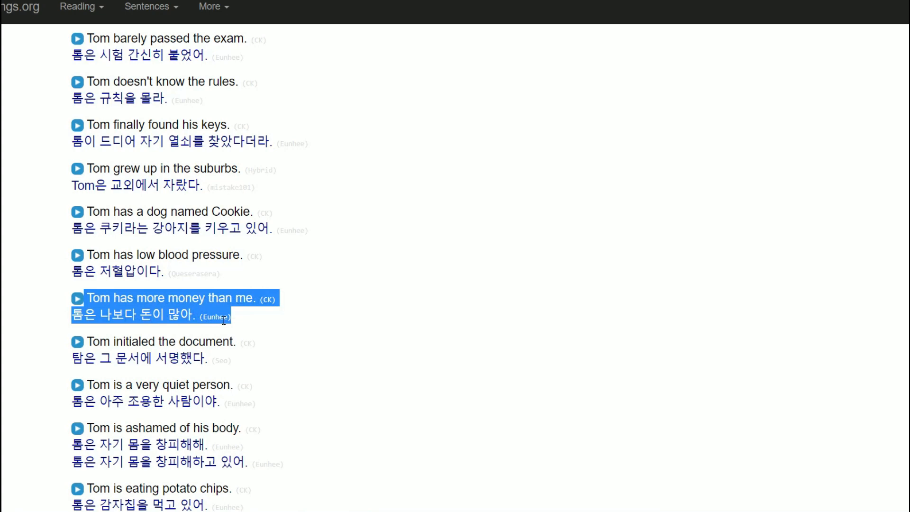
# Copy the 'Tom has more money than me.' / '톰은 나보다 돈이 많아.' pair into the document.
pyautogui.click(406, 306)
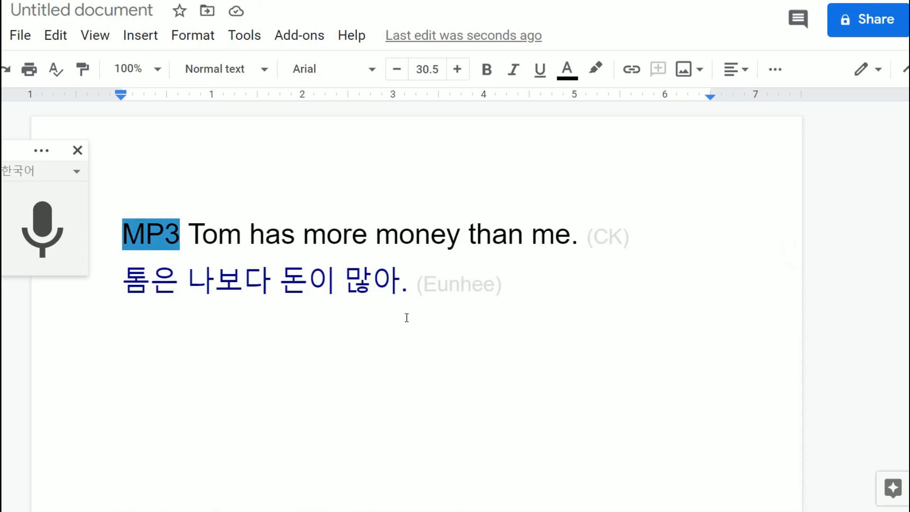
pyautogui.click(292, 280)
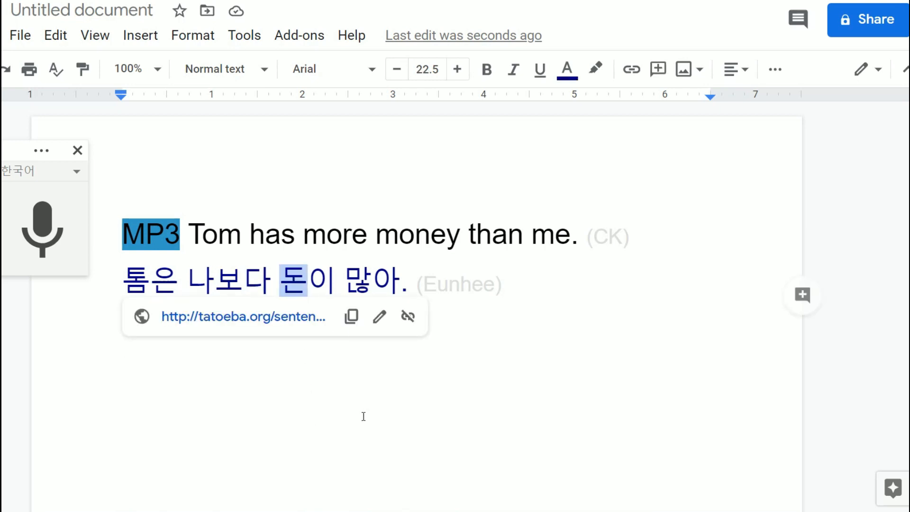
pyautogui.moveTo(344, 406)
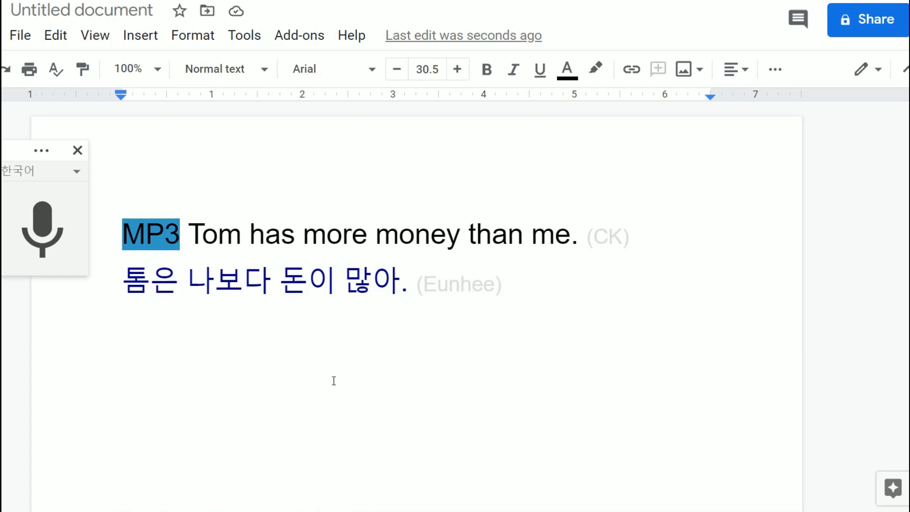
pyautogui.moveTo(181, 364)
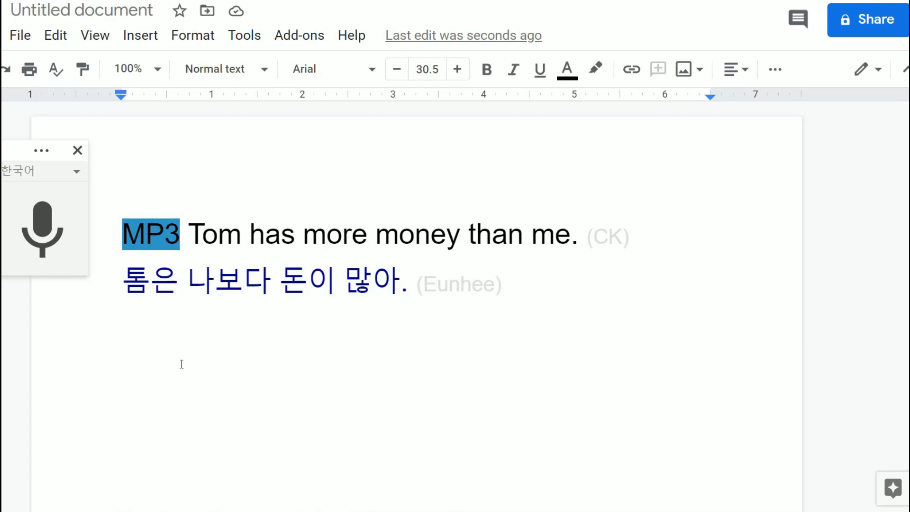
pyautogui.click(256, 283)
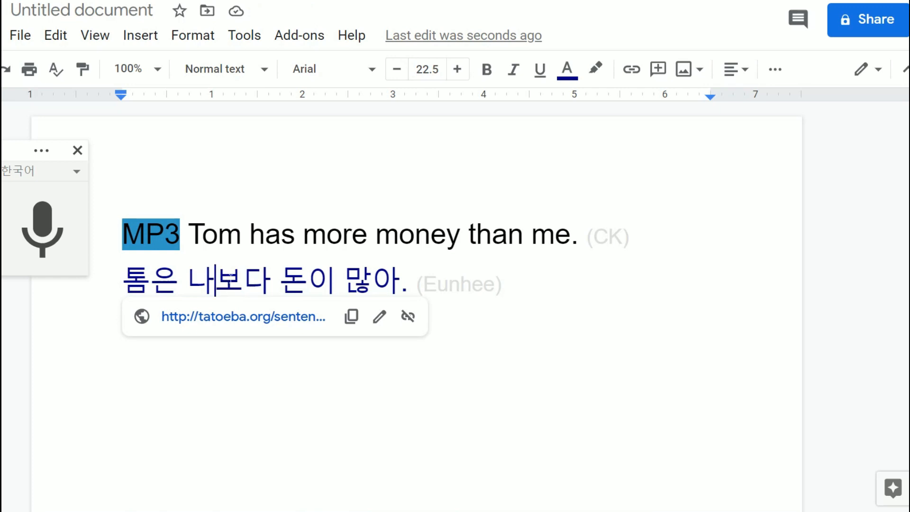
pyautogui.doubleClick(306, 280)
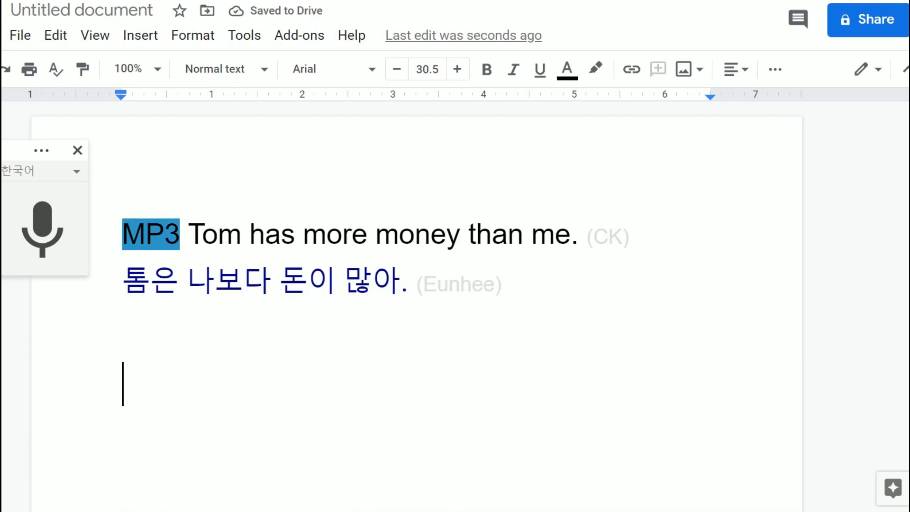
# Dictate '그거는 이거보다 좋아' on a new line beneath the Tom money pair.
pyautogui.click(42, 228)
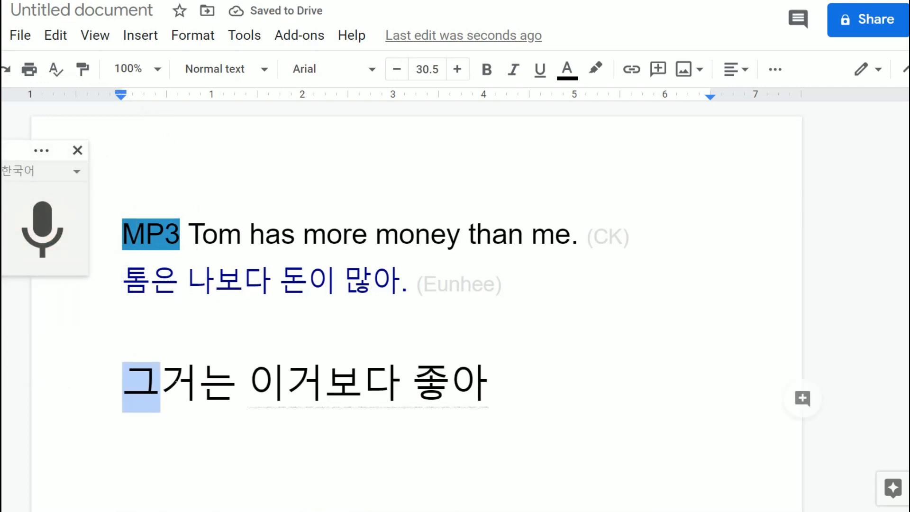
pyautogui.click(250, 382)
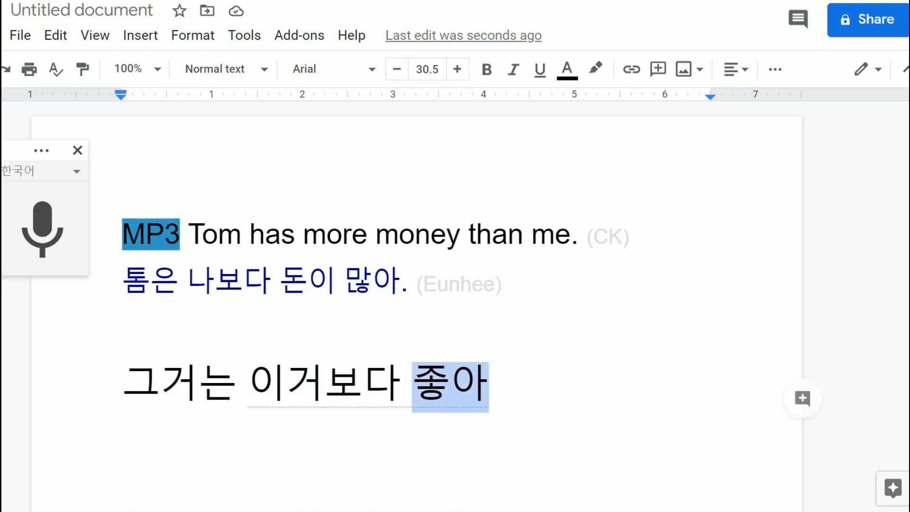
pyautogui.click(499, 386)
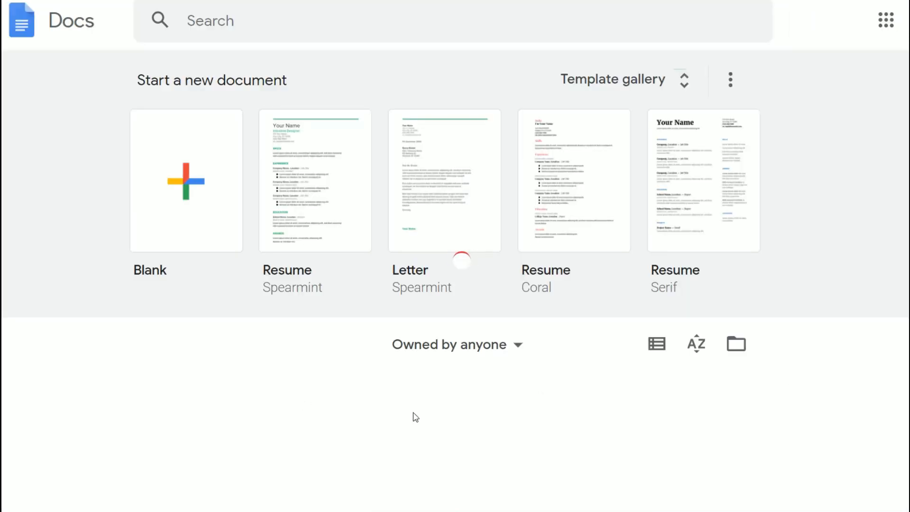
pyautogui.click(186, 180)
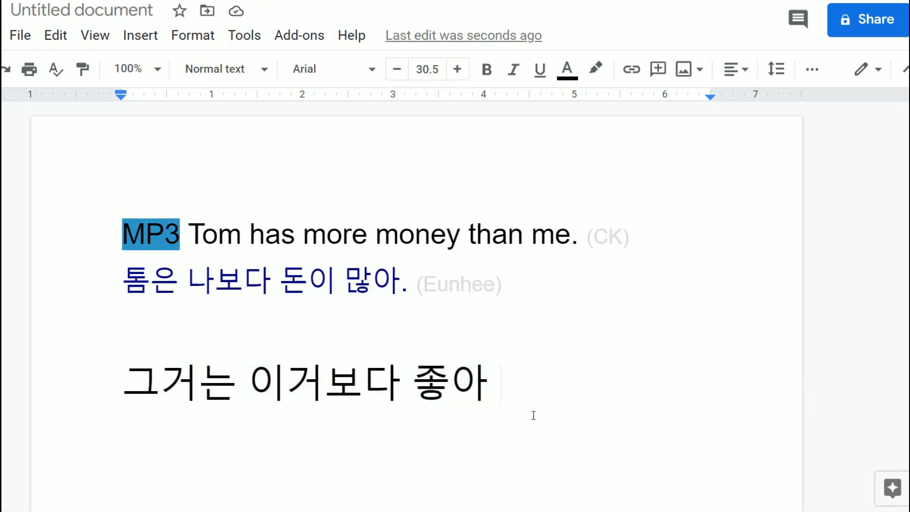
# Append '- that is better than this' and set the example line to size 22.5.
pyautogui.write('- t')
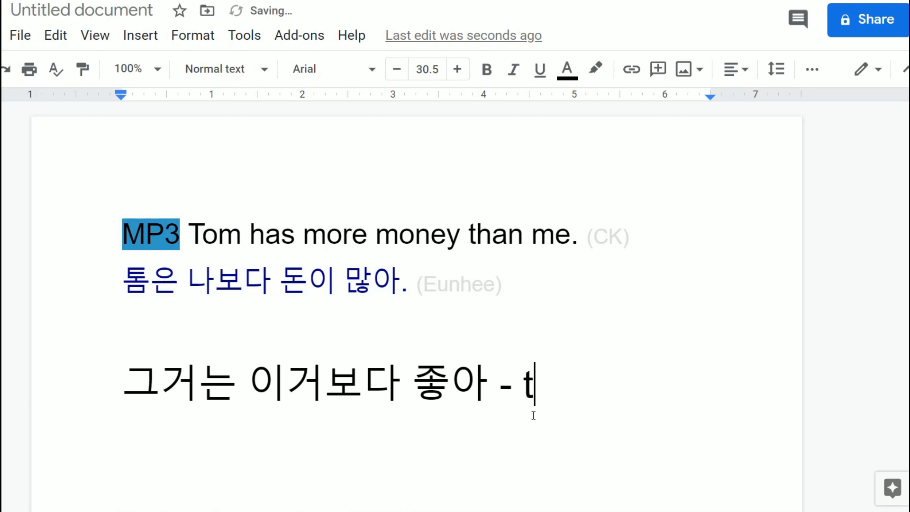
pyautogui.write('hat is bette')
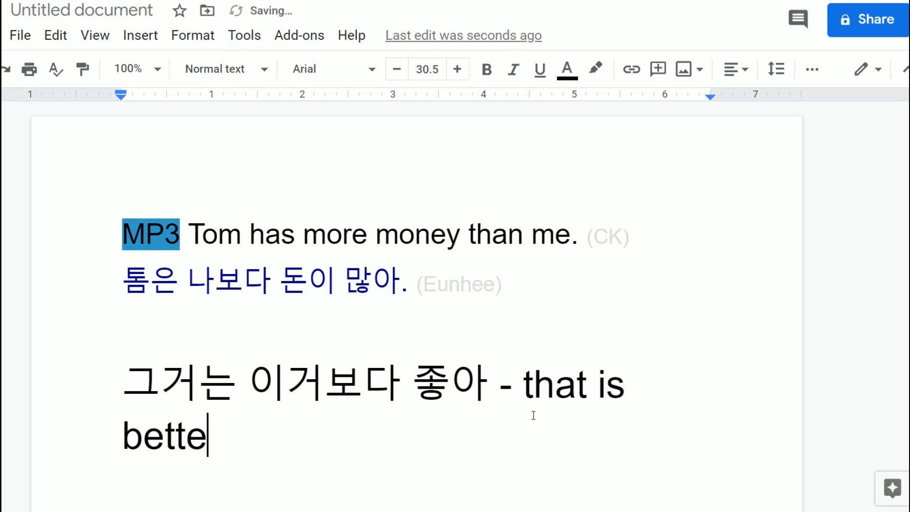
pyautogui.write('r than this')
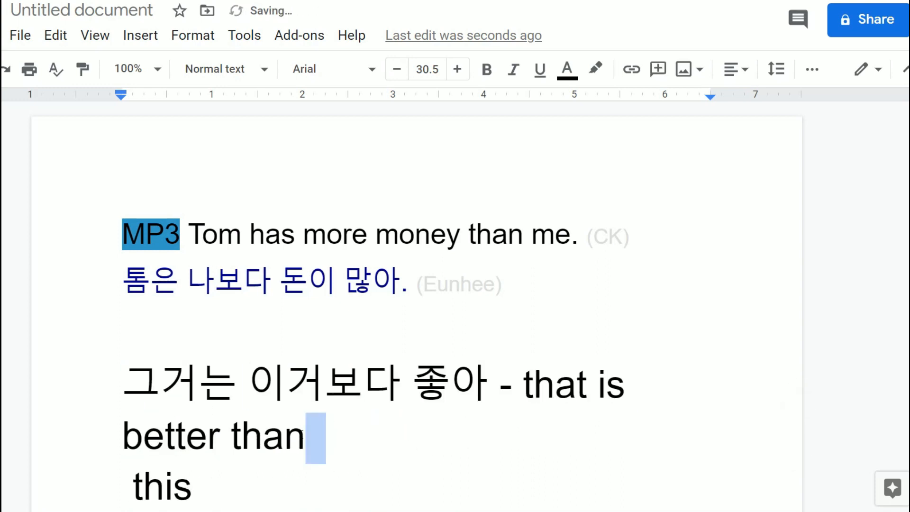
pyautogui.moveTo(121, 383); pyautogui.dragTo(374, 436)
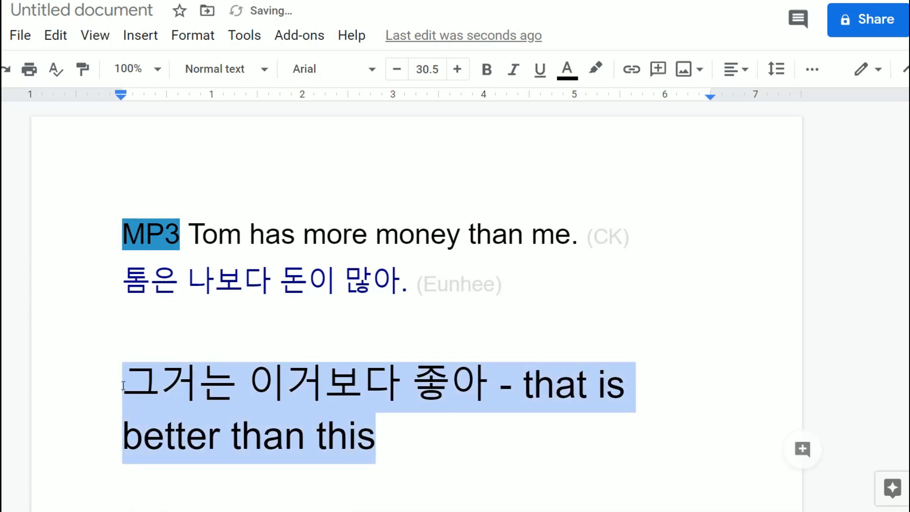
pyautogui.click(396, 69)
pyautogui.write('+')
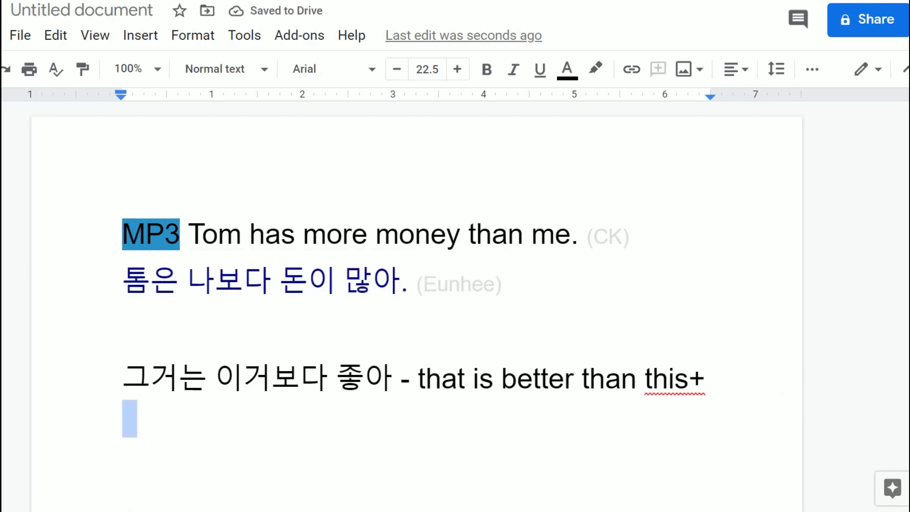
# Dictate '바나나는 사과보다 좋아' below the first example with Voice typing.
pyautogui.click(244, 34)
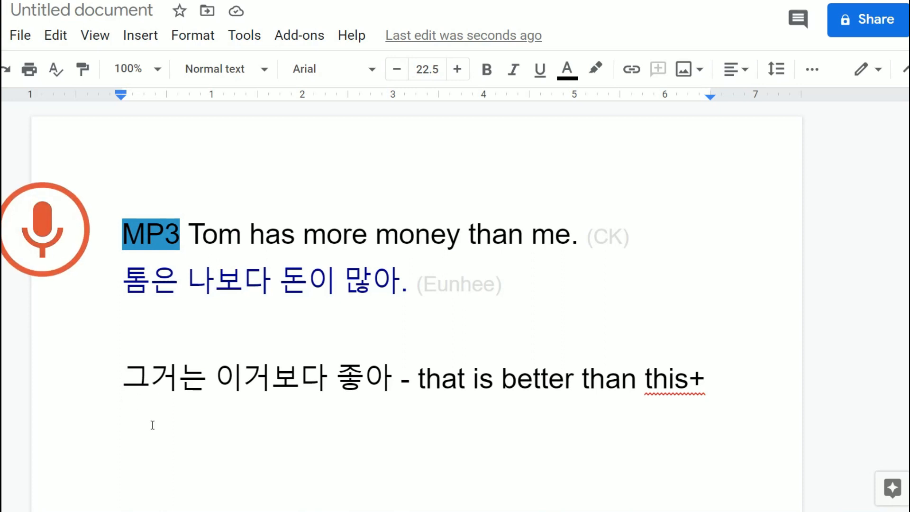
pyautogui.click(43, 226)
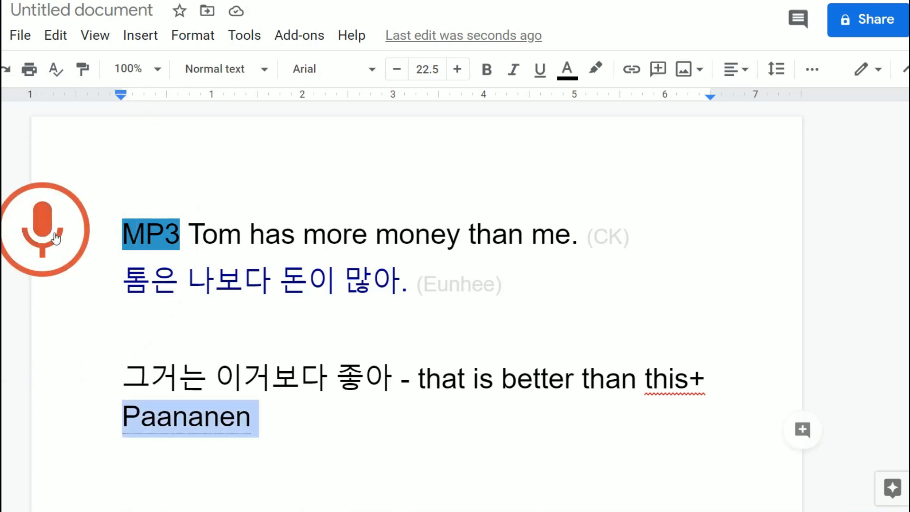
pyautogui.click(43, 228)
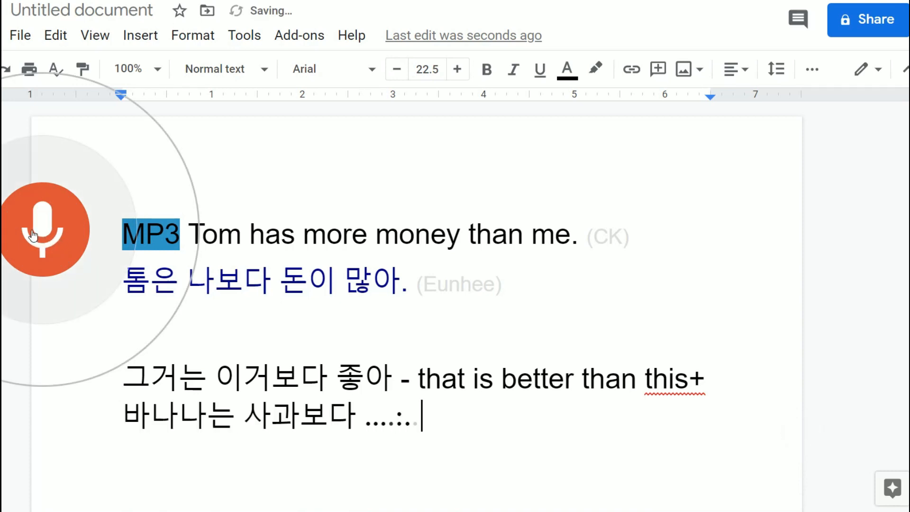
pyautogui.click(42, 228)
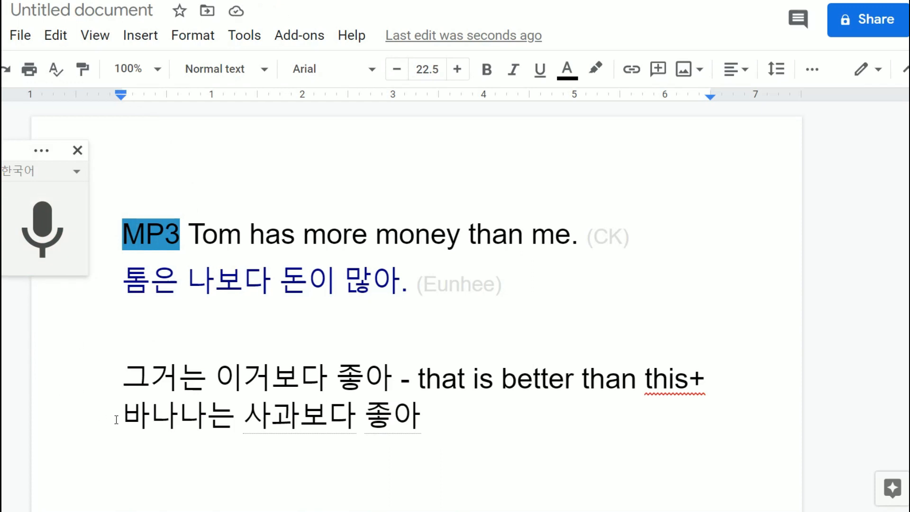
pyautogui.doubleClick(178, 417)
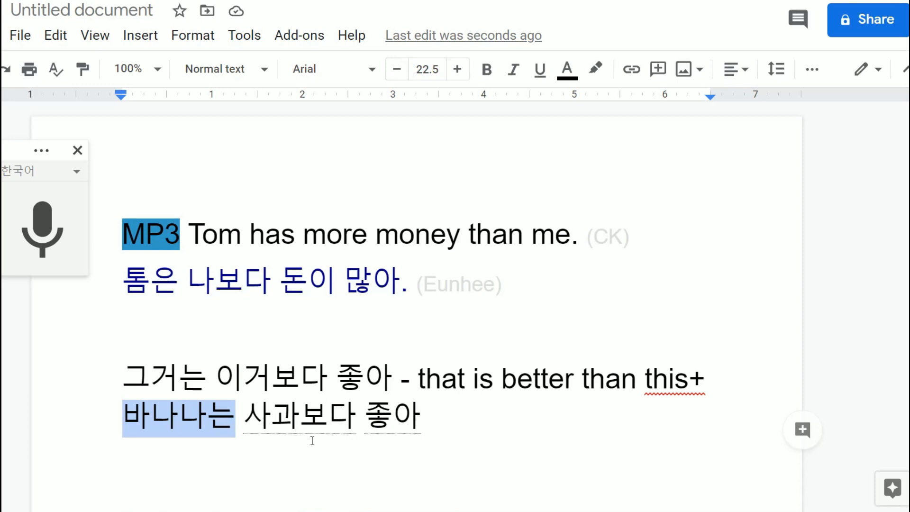
pyautogui.click(123, 416)
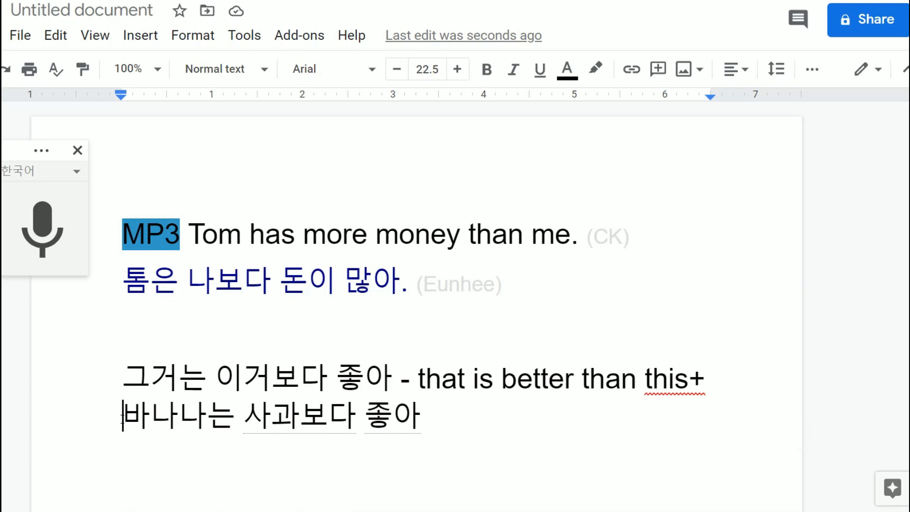
pyautogui.doubleClick(178, 417)
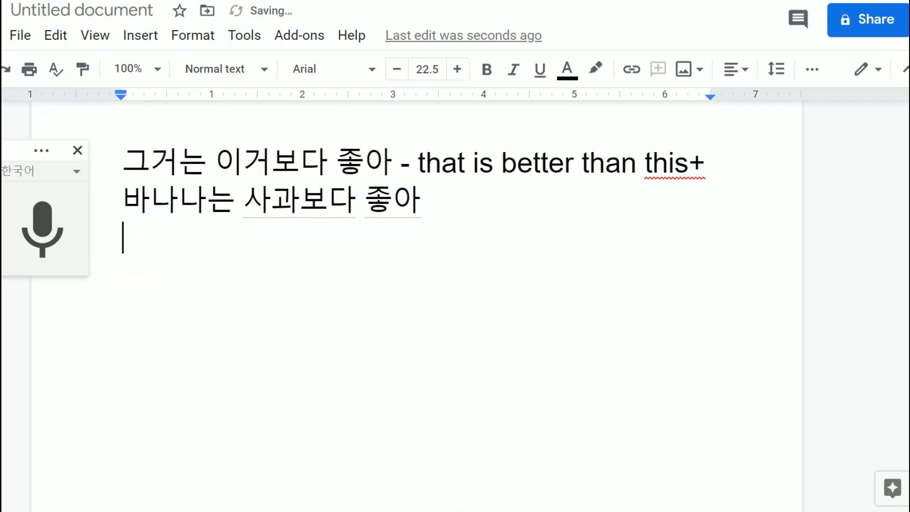
# Add 'iPad는 iPhone보다 좋아' and a copied line edited to 'iPad는 iPhone보다 비싸'.
pyautogui.write('iPad는 iPhone보다 좋아')
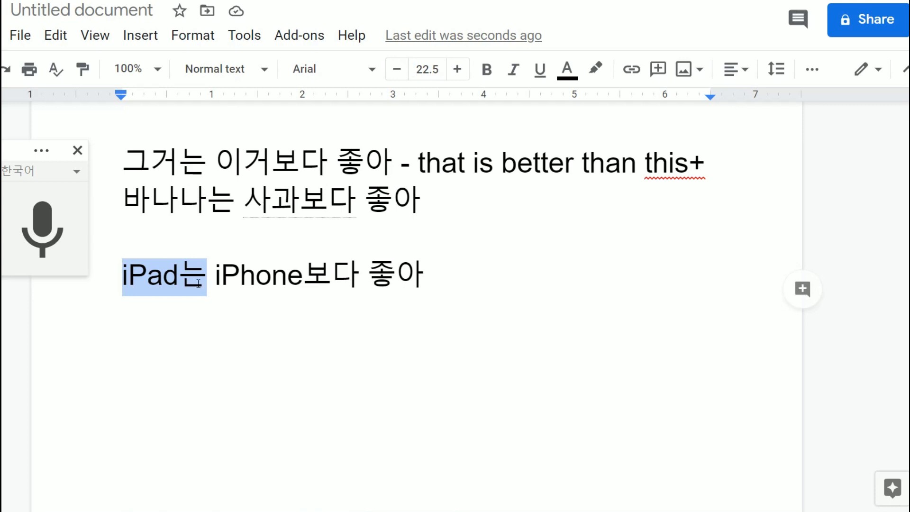
pyautogui.doubleClick(258, 274)
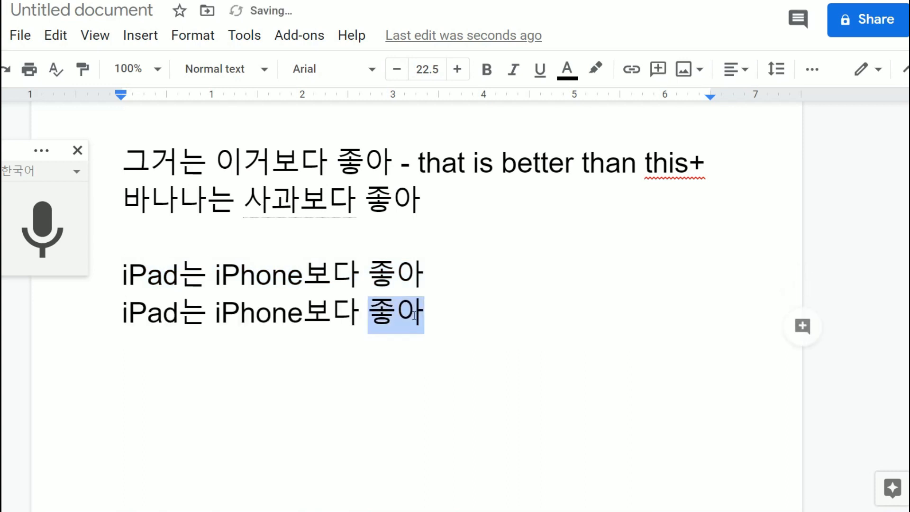
pyautogui.write('볐')
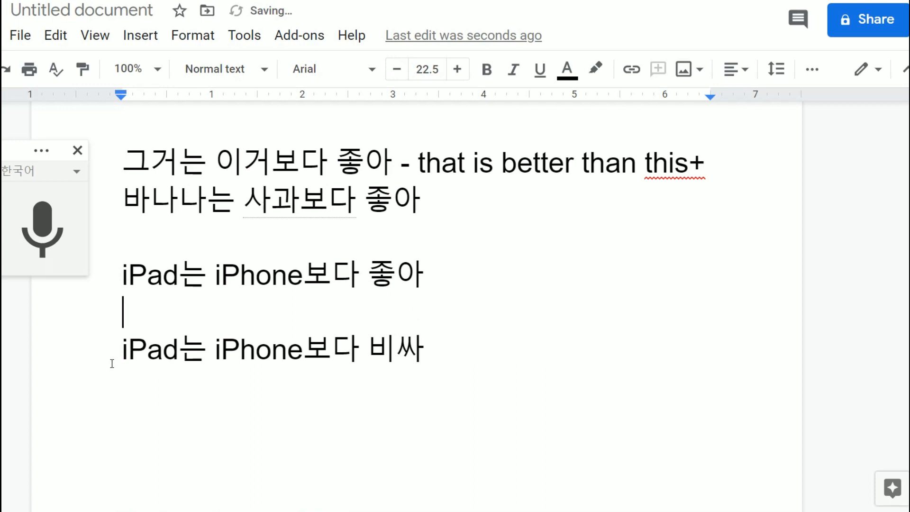
pyautogui.doubleClick(150, 350)
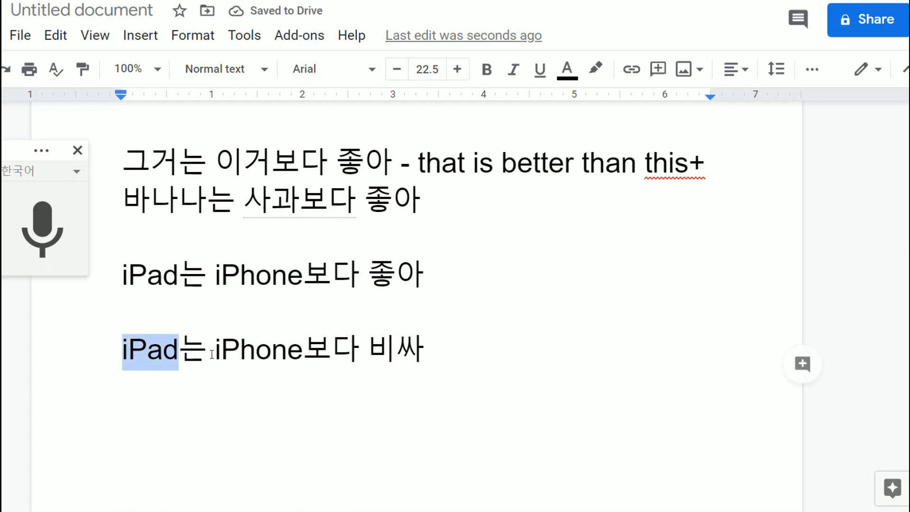
pyautogui.doubleClick(258, 349)
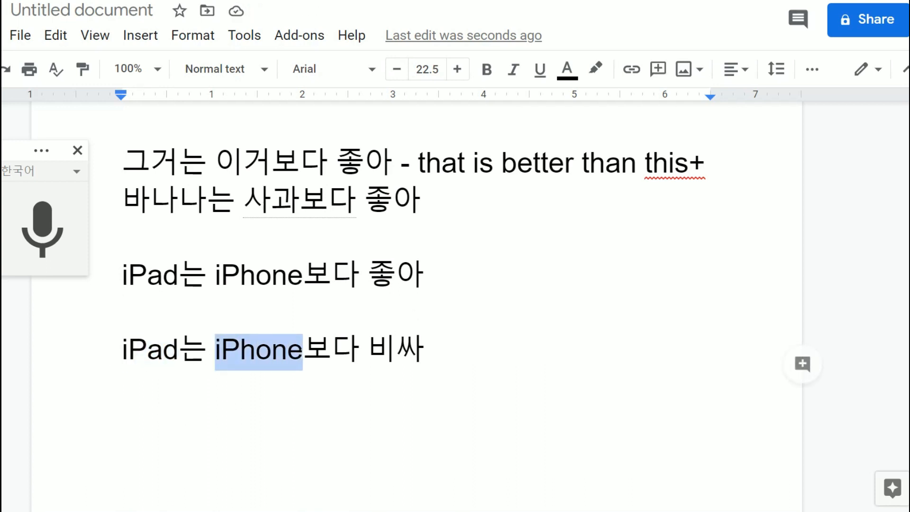
pyautogui.click(424, 349)
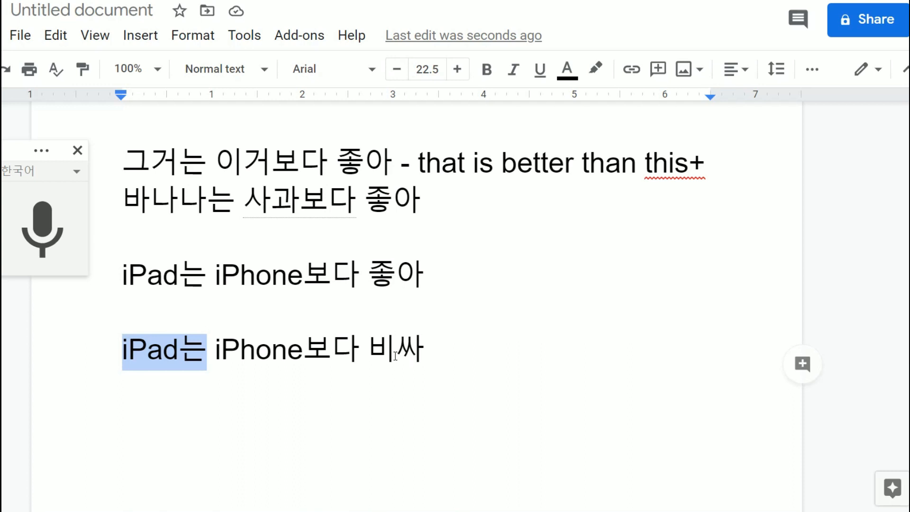
pyautogui.click(124, 350)
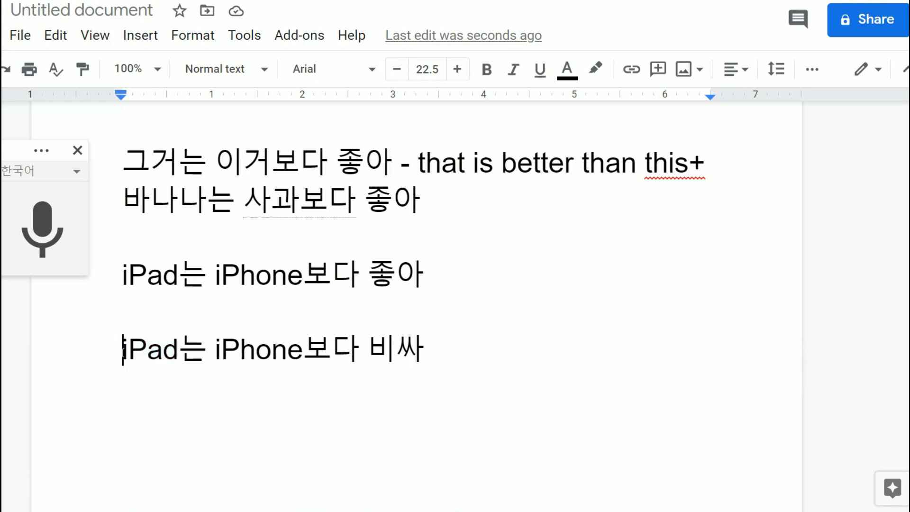
pyautogui.doubleClick(264, 350)
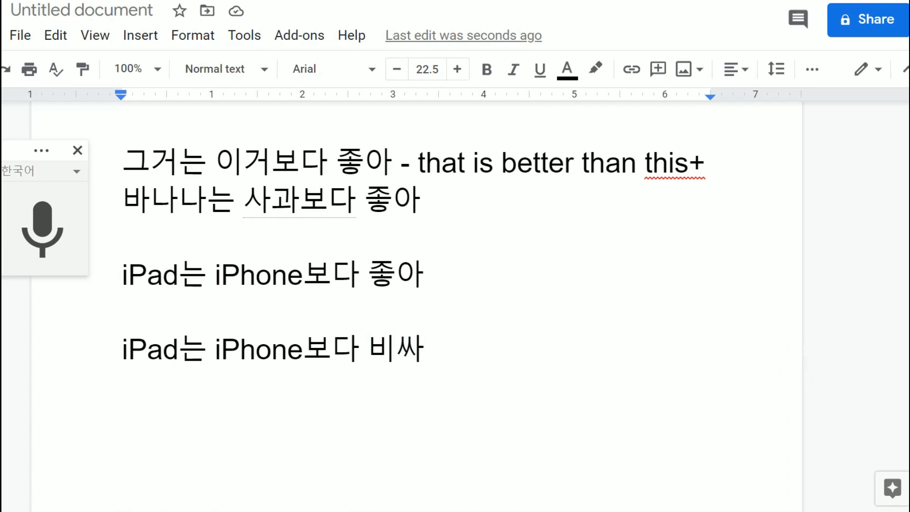
# Add the line 'iPad는, iPhone보다 커', inserting a comma after iPad는.
pyautogui.press('enter')
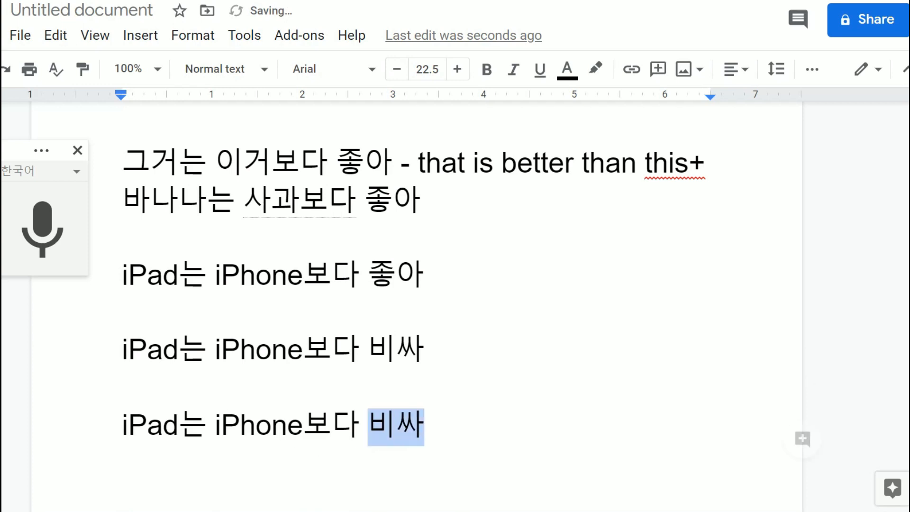
pyautogui.write('커')
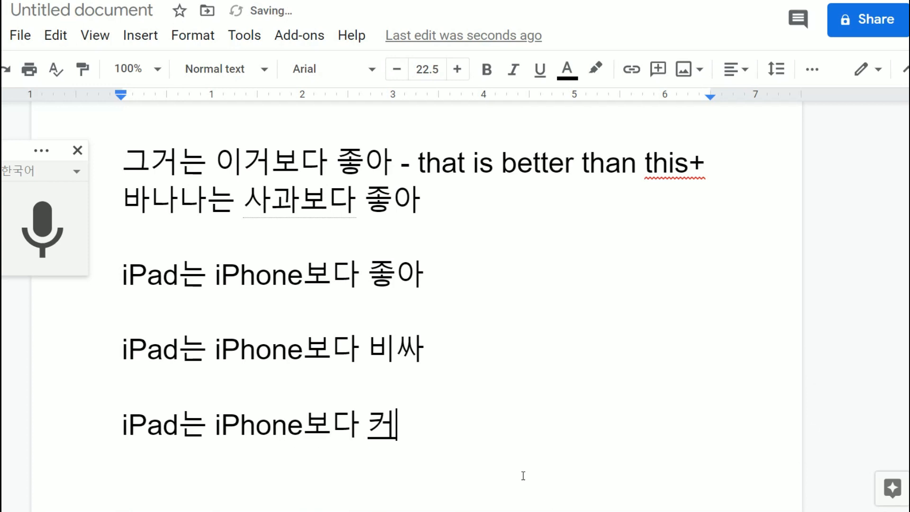
pyautogui.scroll(-3)
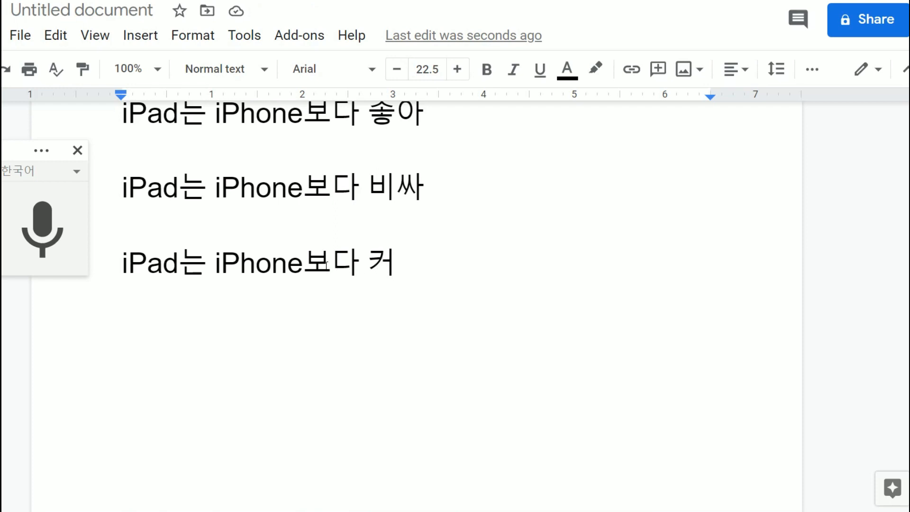
pyautogui.moveTo(302, 263); pyautogui.dragTo(394, 264)
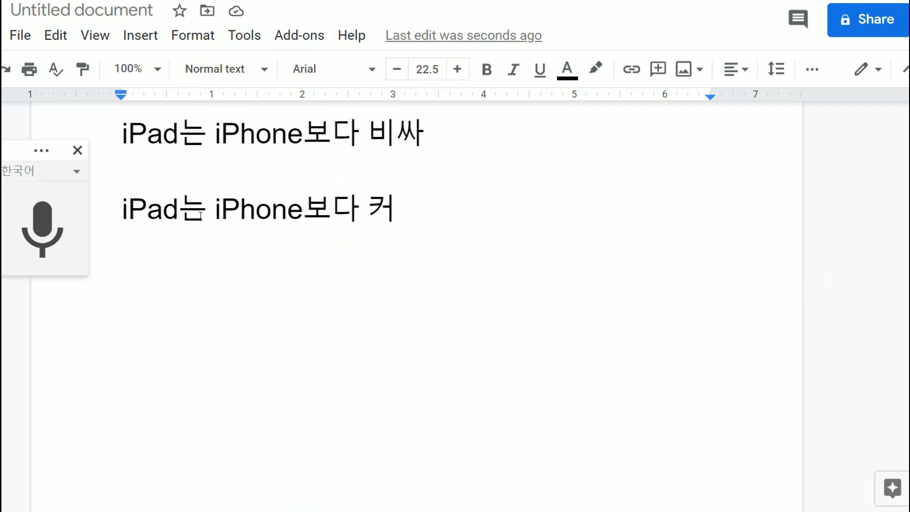
pyautogui.write(',')
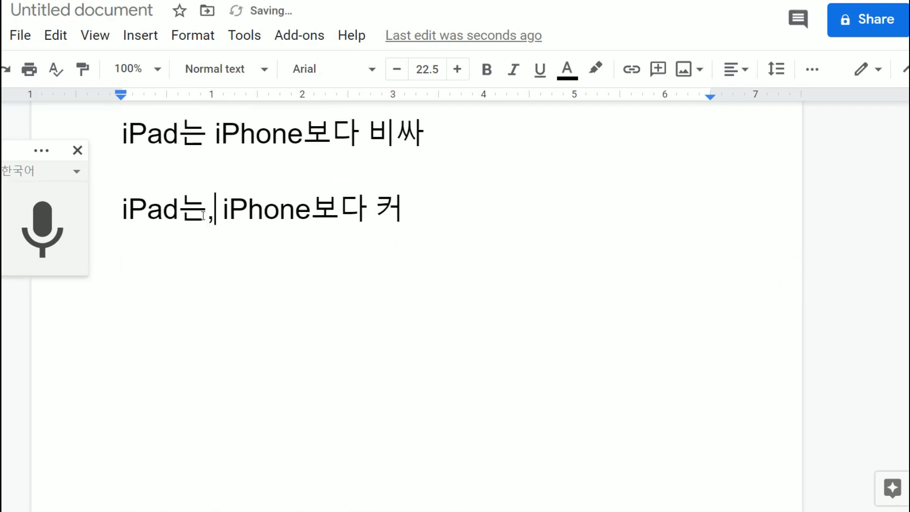